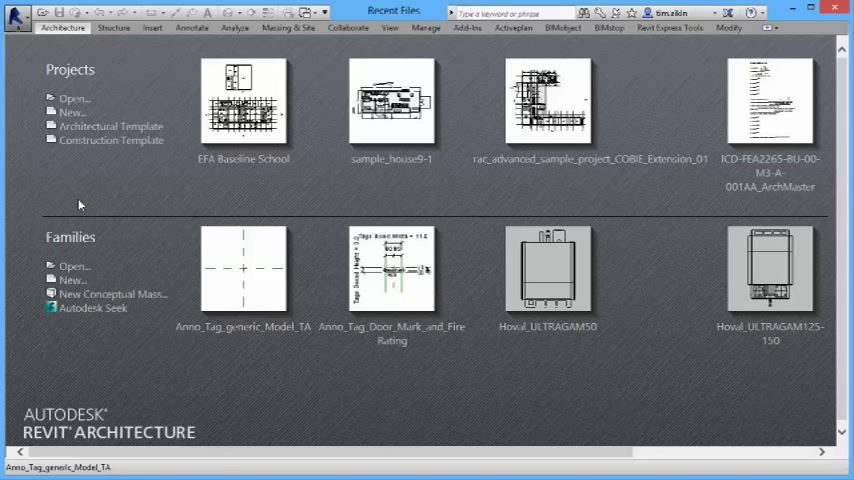
{"action": "mouse_move", "coordinate": [155, 154]}
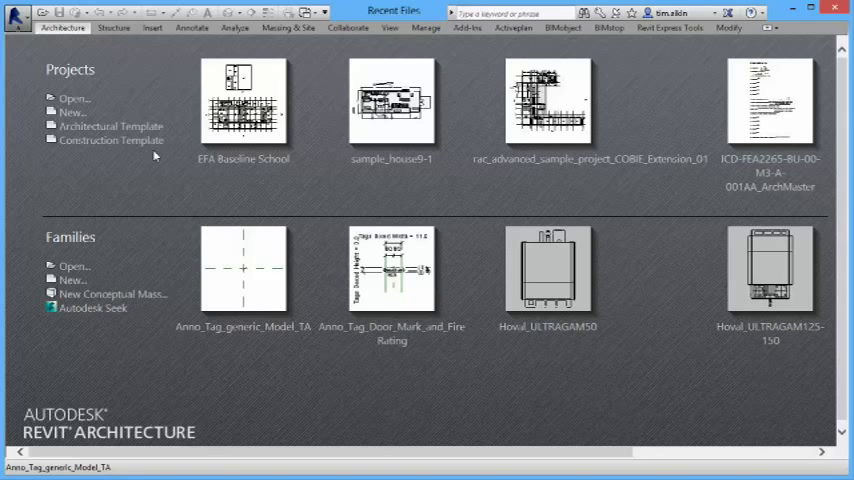
{"action": "mouse_move", "coordinate": [243, 100]}
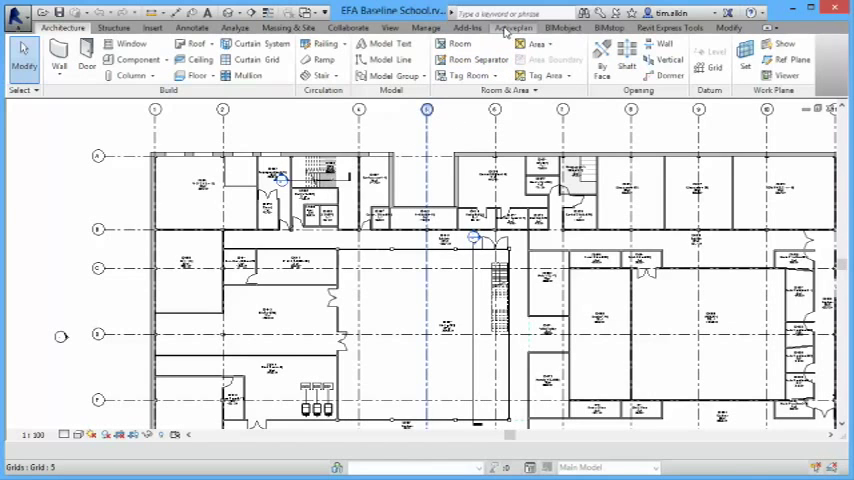
Log in to the ActivePlan server and select the EFA Example Secondary School SoA brief, 1200-pupil version.
{"action": "left_click", "coordinate": [513, 28]}
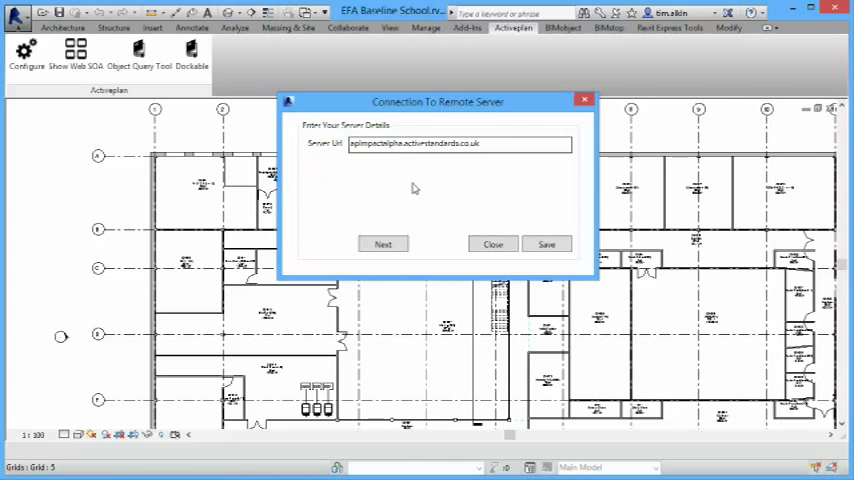
{"action": "mouse_move", "coordinate": [413, 172]}
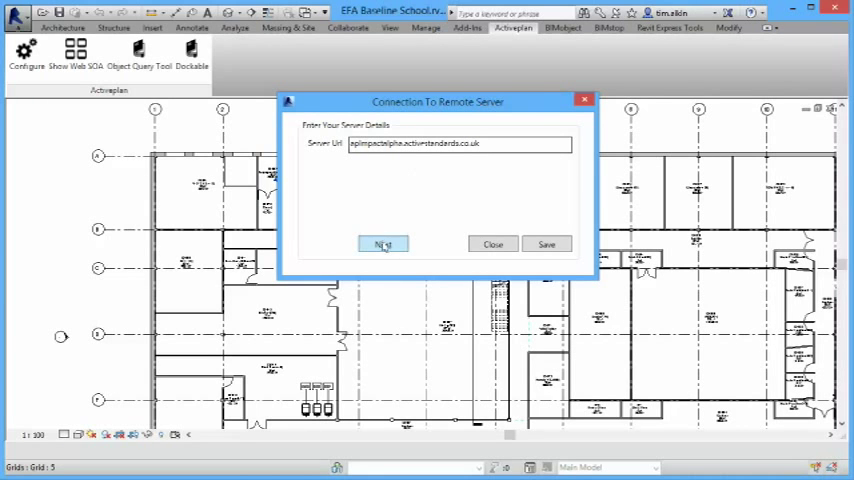
{"action": "left_click", "coordinate": [383, 244]}
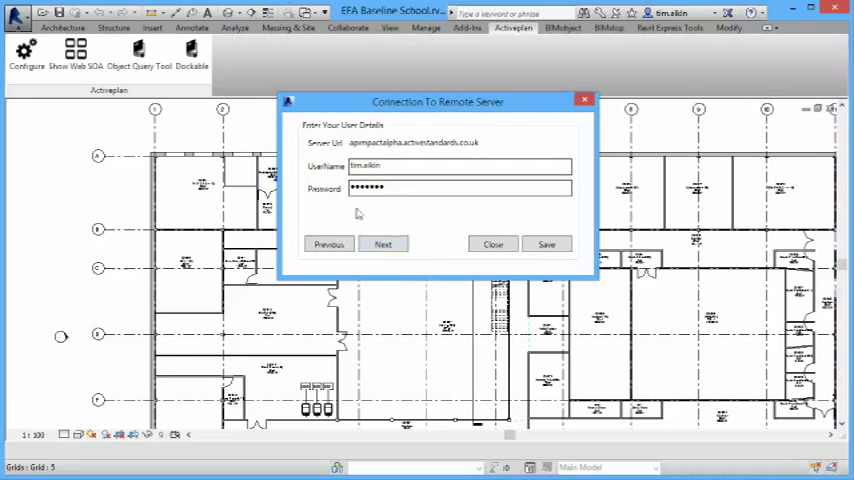
{"action": "mouse_move", "coordinate": [308, 221]}
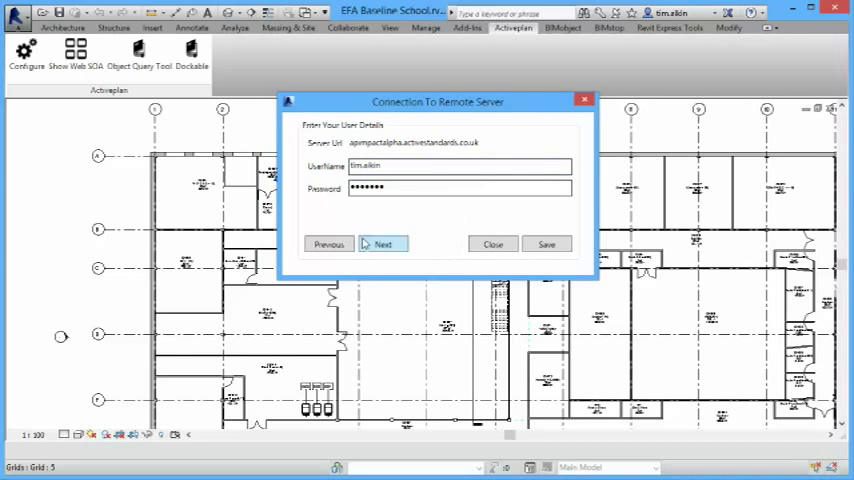
{"action": "mouse_move", "coordinate": [511, 258]}
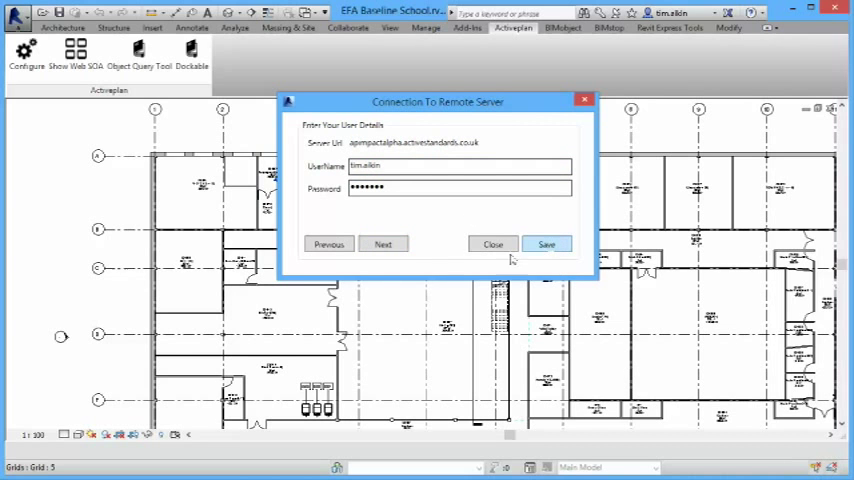
{"action": "left_click", "coordinate": [383, 244]}
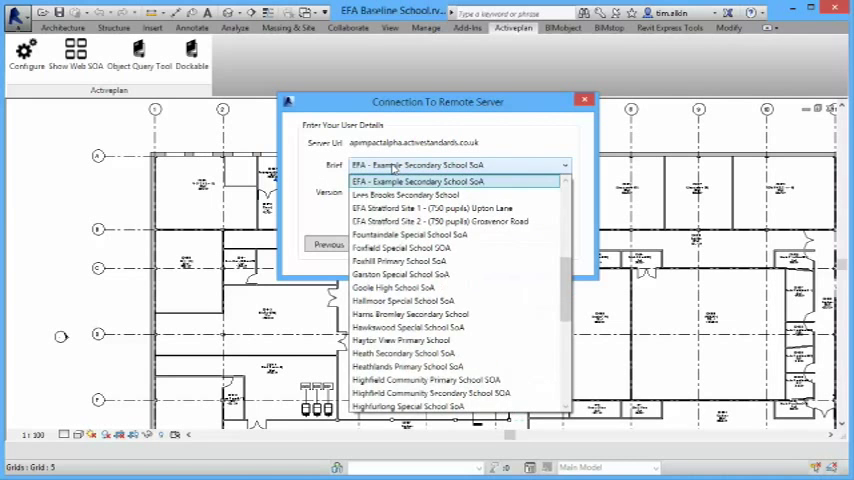
{"action": "left_click", "coordinate": [416, 181]}
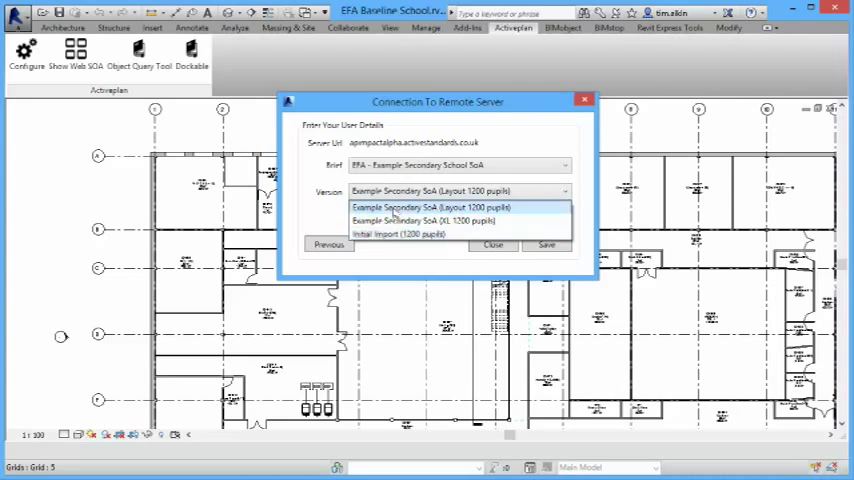
{"action": "left_click", "coordinate": [426, 207]}
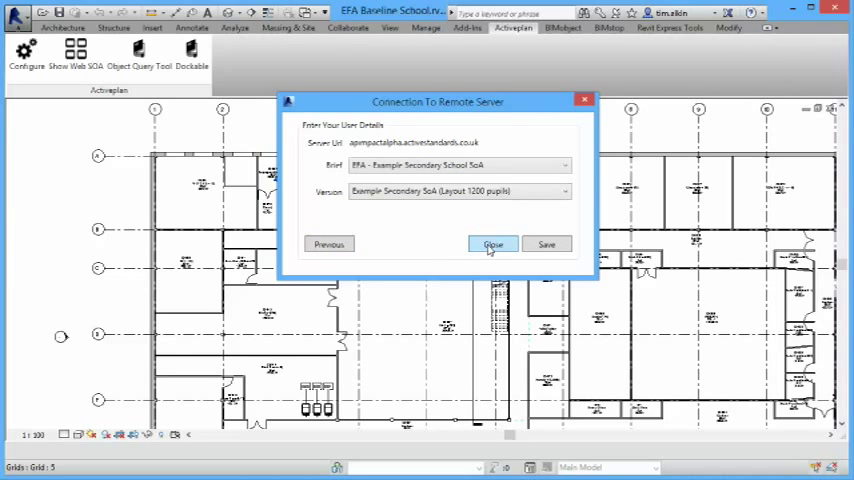
{"action": "left_click", "coordinate": [493, 244]}
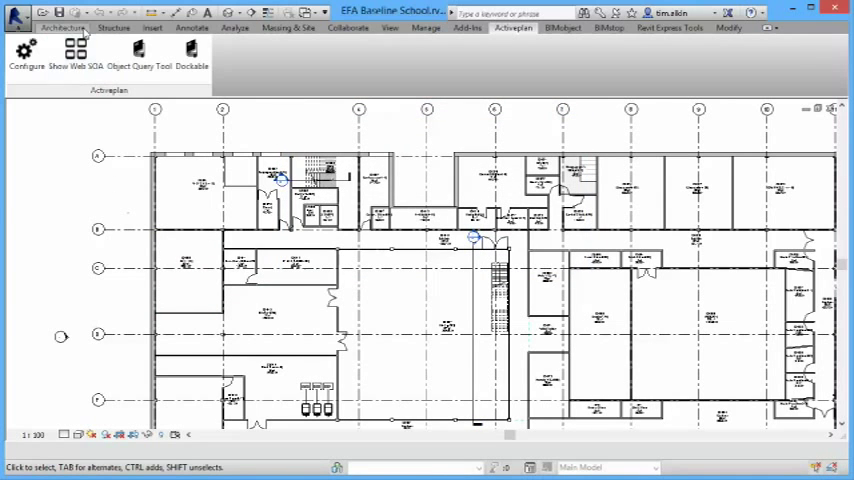
{"action": "mouse_move", "coordinate": [71, 52]}
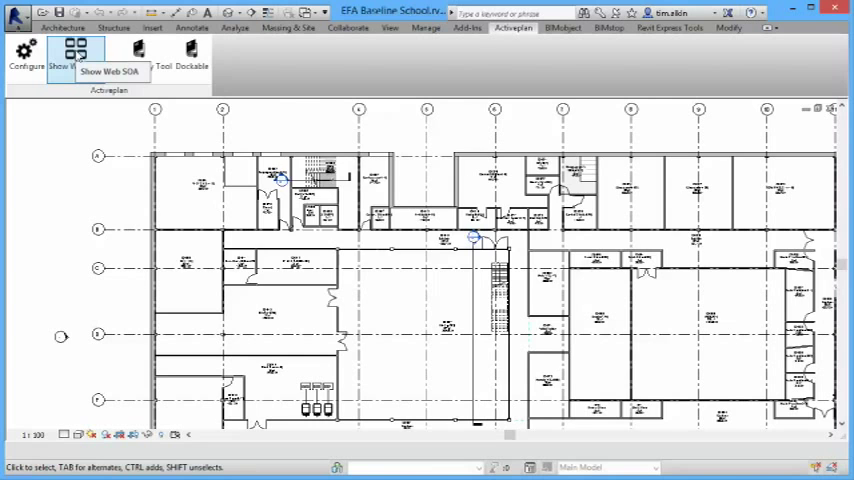
Open the Web SOA room mapper, scroll the Room Manifest and sort unmapped rooms to the top.
{"action": "left_click", "coordinate": [74, 52]}
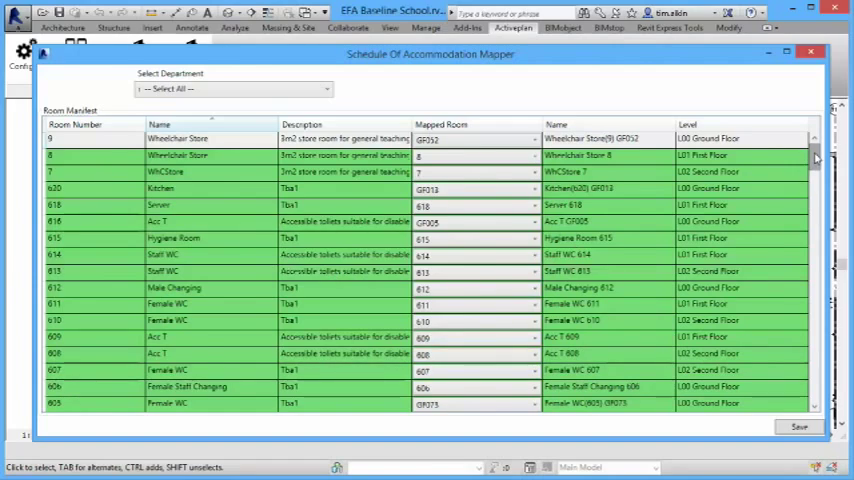
{"action": "scroll", "scroll_direction": "down", "scroll_amount": 3}
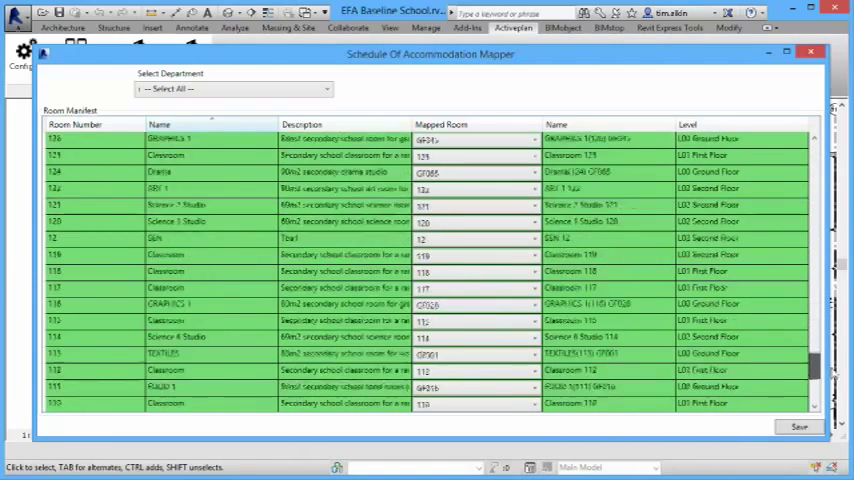
{"action": "scroll", "scroll_direction": "down", "scroll_amount": 3}
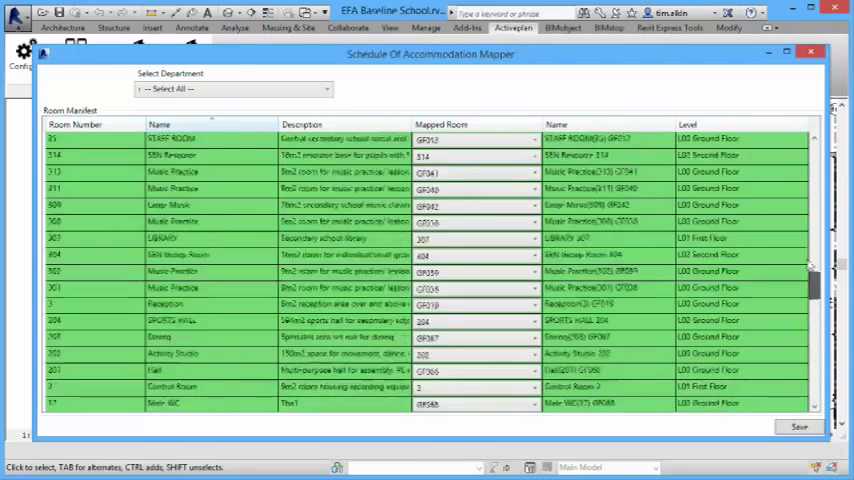
{"action": "left_click", "coordinate": [691, 124]}
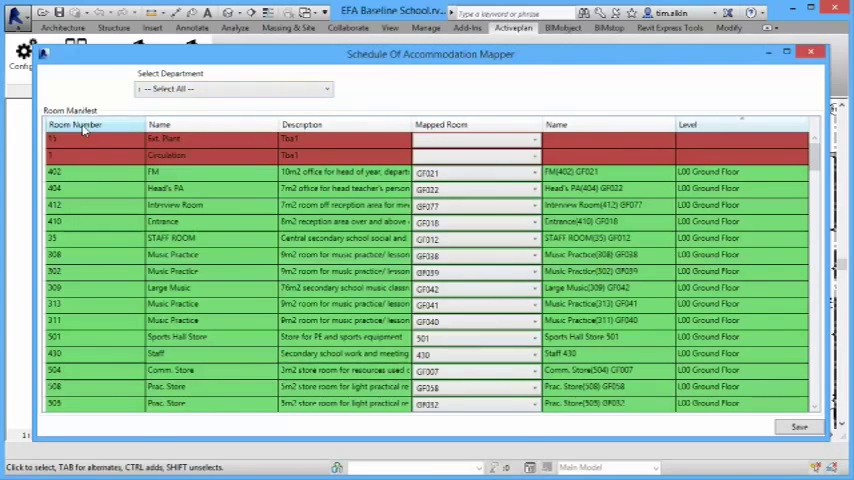
Filter the mapper to the BTA: Basic Teaching Area department.
{"action": "left_click", "coordinate": [302, 124]}
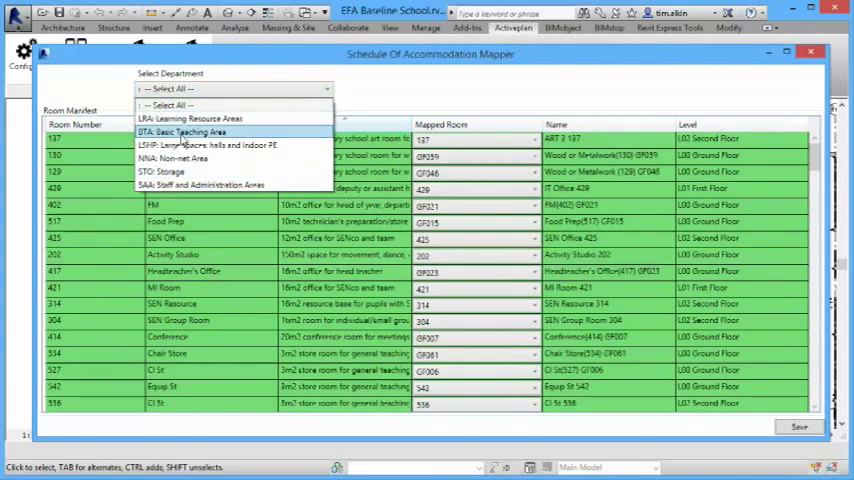
{"action": "left_click", "coordinate": [185, 132]}
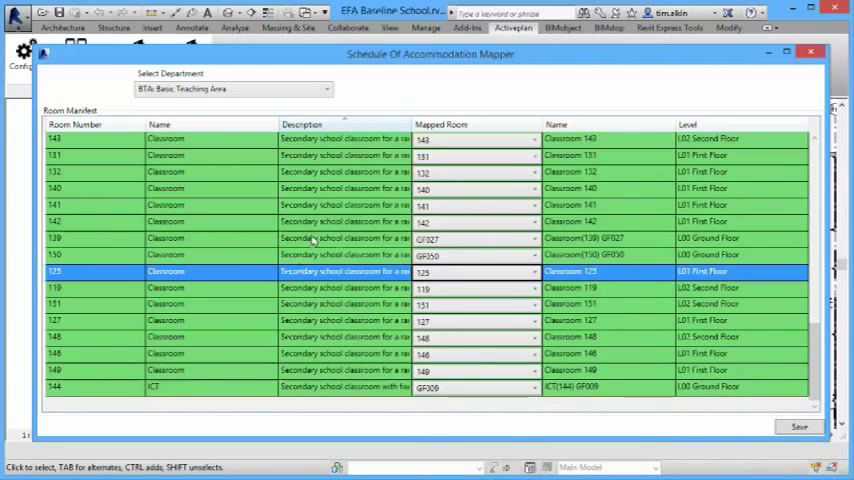
{"action": "mouse_move", "coordinate": [333, 249]}
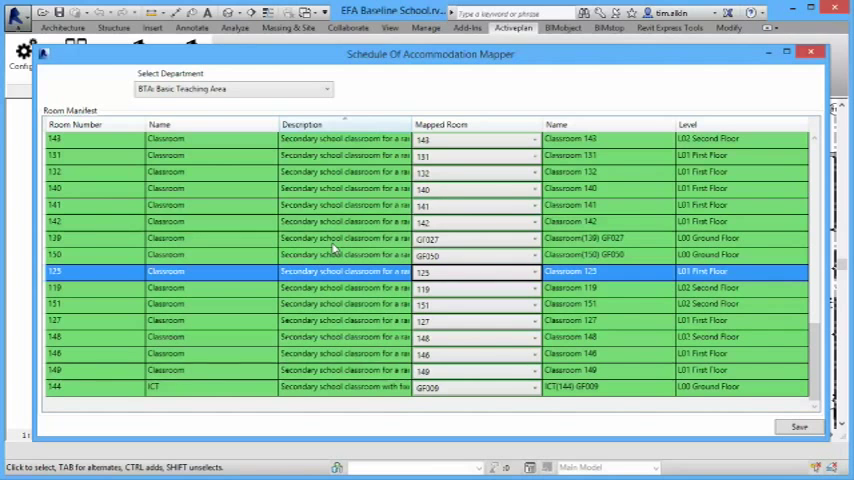
{"action": "mouse_move", "coordinate": [322, 242]}
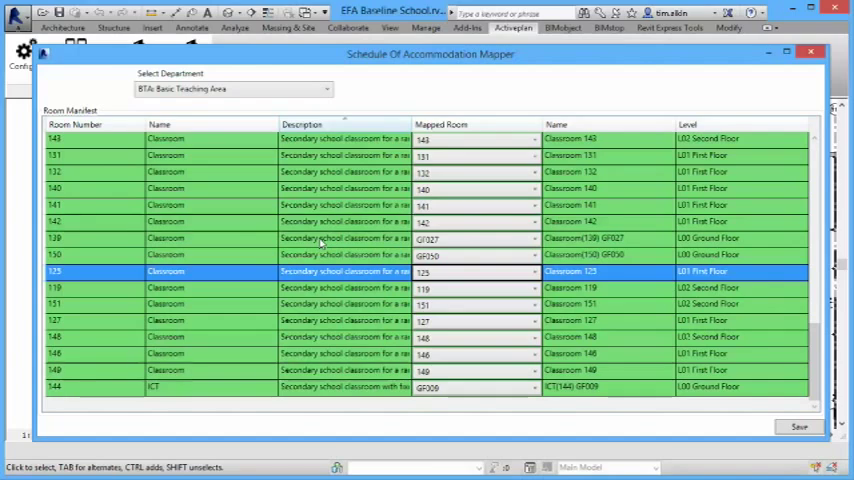
{"action": "mouse_move", "coordinate": [585, 336]}
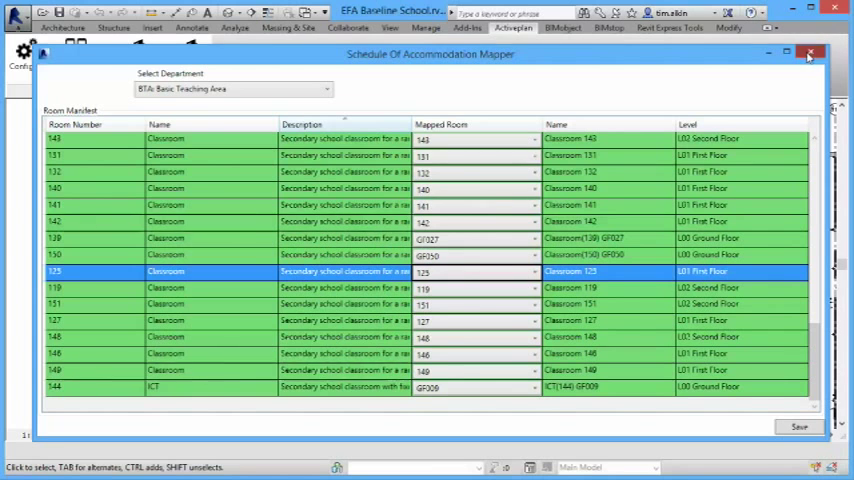
Close the room mapper and turn on the Project Browser under User Interface.
{"action": "left_click", "coordinate": [807, 57]}
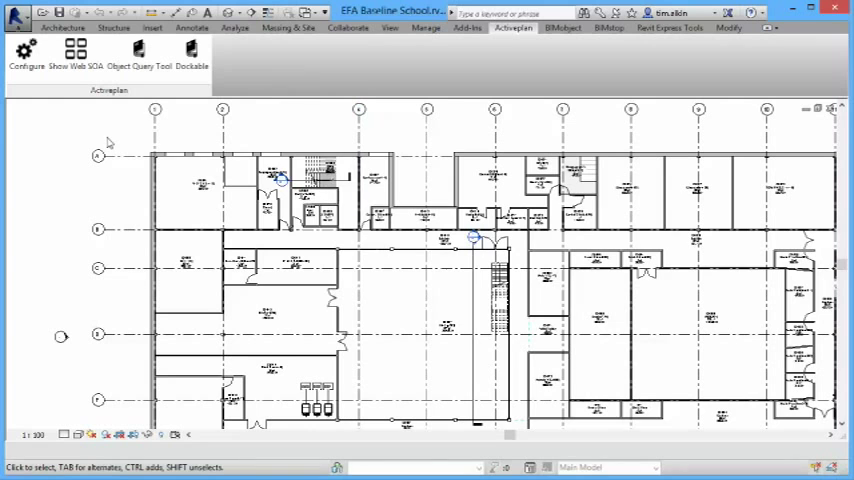
{"action": "left_click", "coordinate": [384, 28]}
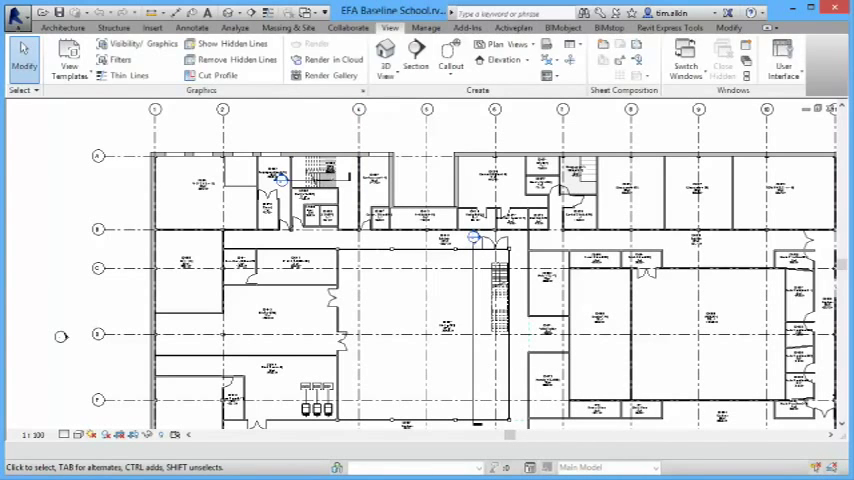
{"action": "left_click", "coordinate": [511, 28]}
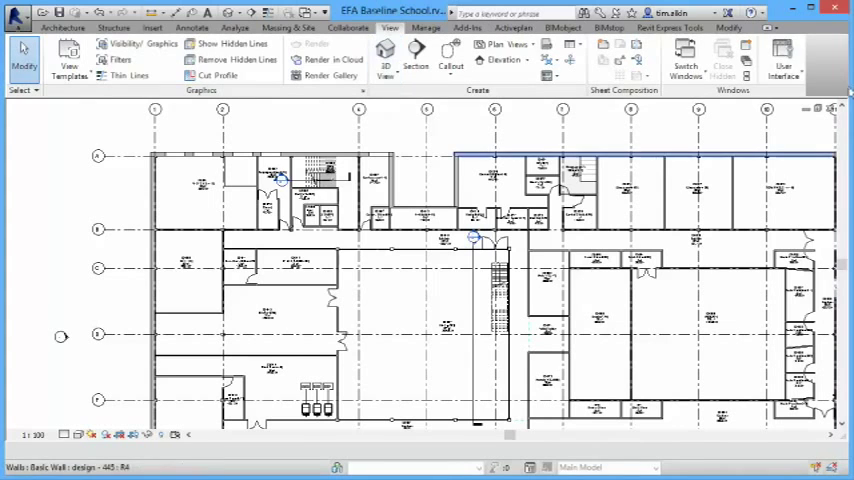
{"action": "left_click", "coordinate": [780, 60]}
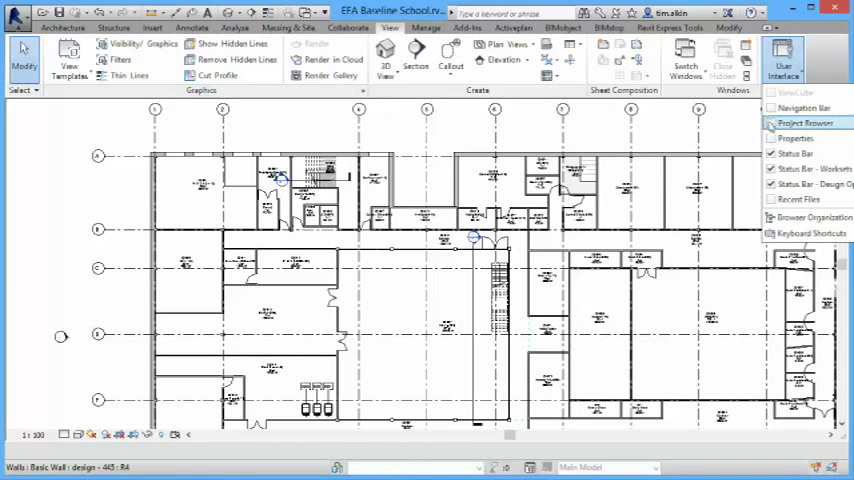
{"action": "left_click", "coordinate": [808, 122]}
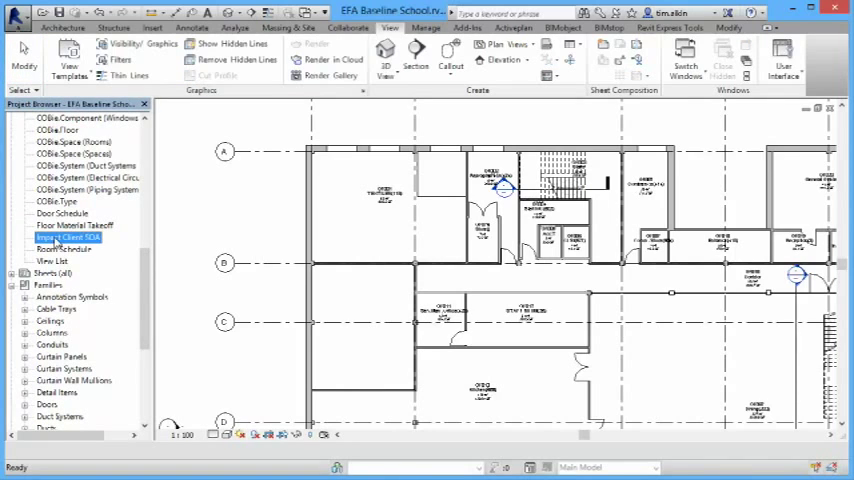
Open the Import Client SOA schedule and scroll through its rooms by level and name.
{"action": "double_click", "coordinate": [70, 237]}
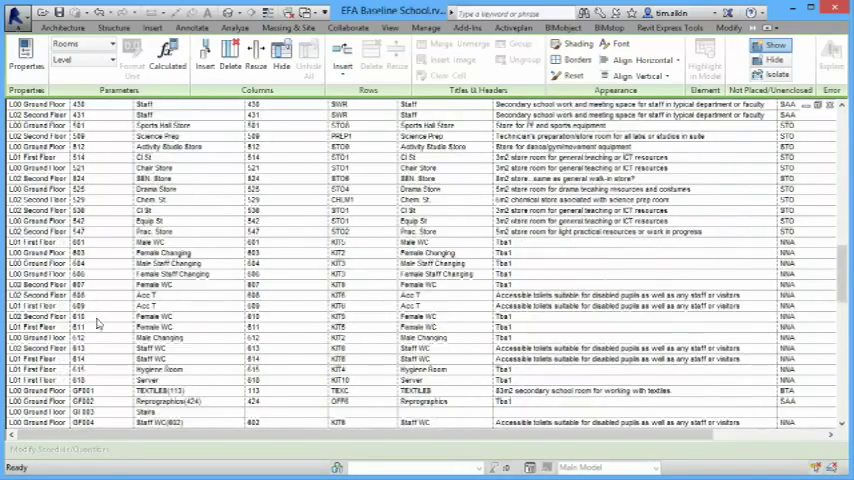
{"action": "scroll", "scroll_direction": "down", "scroll_amount": 3}
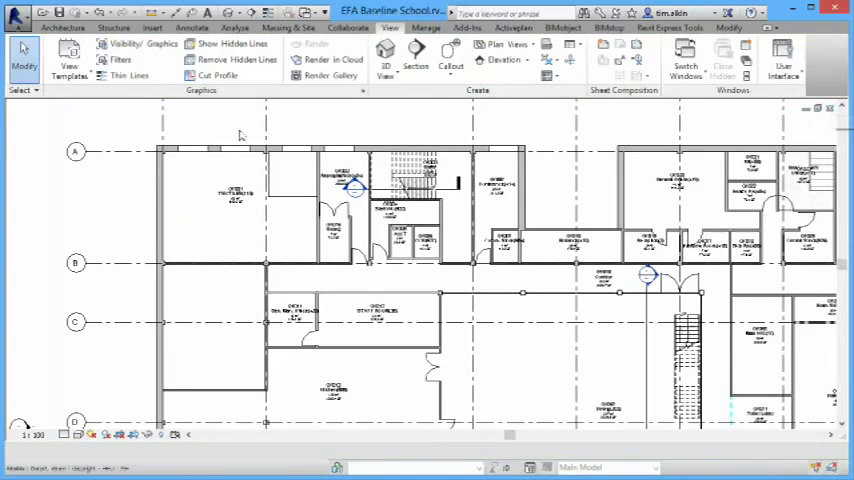
Start the Room tool and pick the predefined room ICT GF009 for the lower-left space.
{"action": "left_click", "coordinate": [63, 27]}
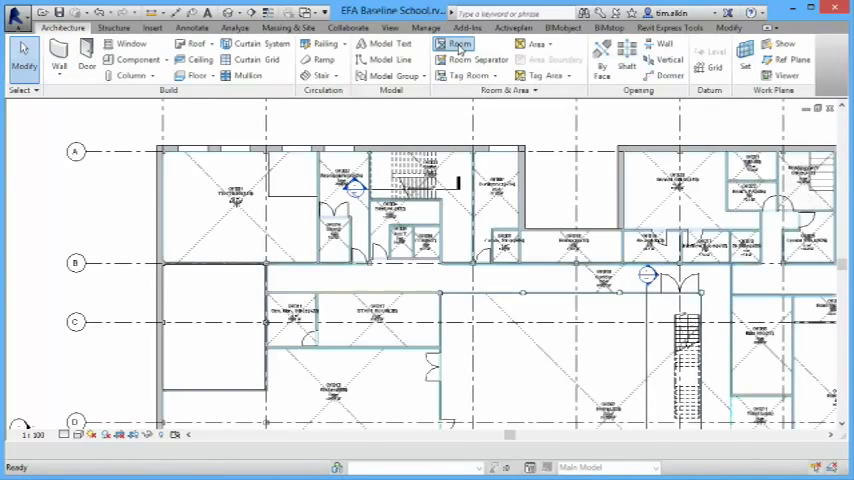
{"action": "left_click", "coordinate": [452, 44]}
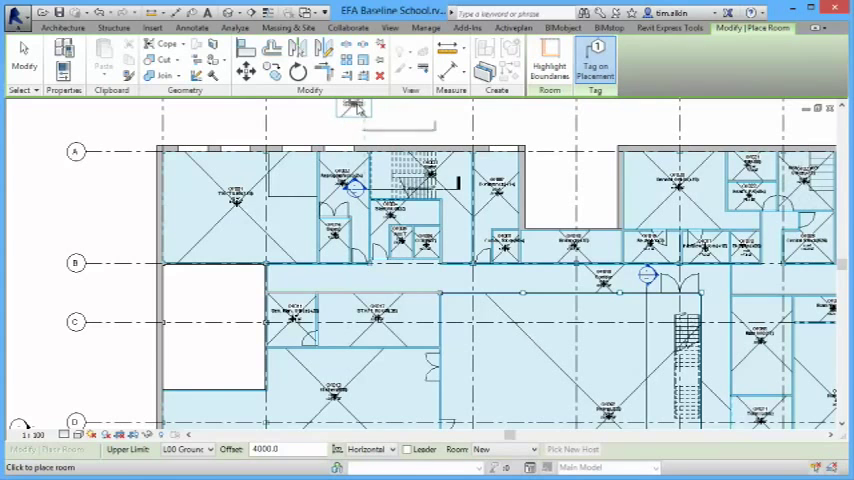
{"action": "mouse_move", "coordinate": [324, 95]}
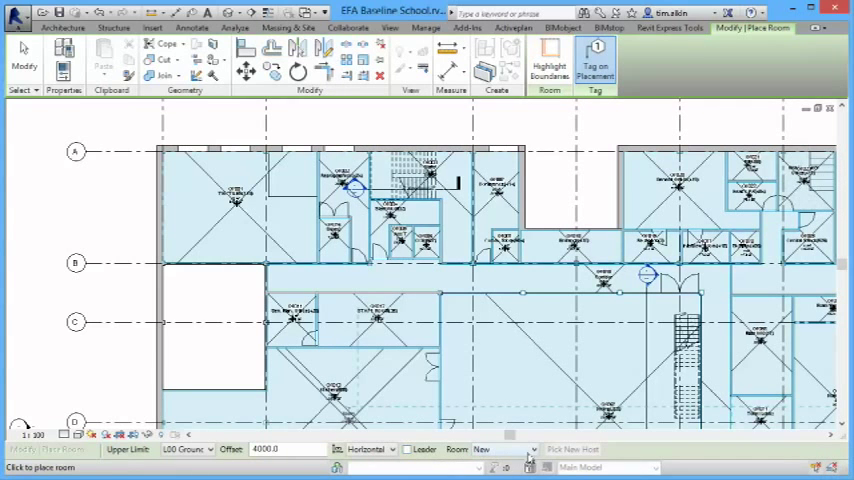
{"action": "left_click", "coordinate": [522, 449]}
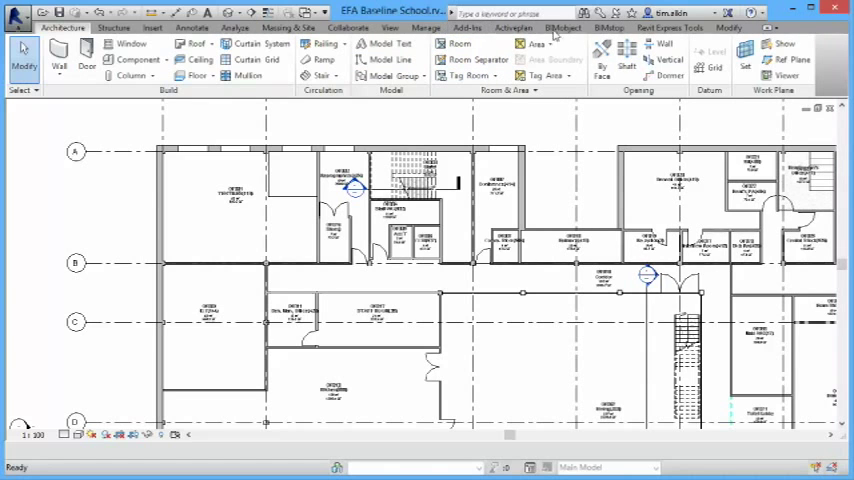
Open the Object Query Tool and load data for room ICT(144) GF009.
{"action": "left_click", "coordinate": [520, 28]}
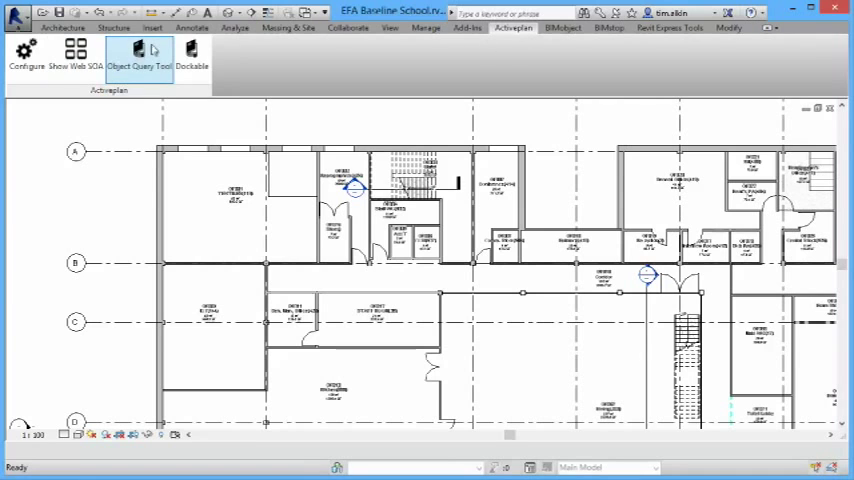
{"action": "mouse_move", "coordinate": [135, 55]}
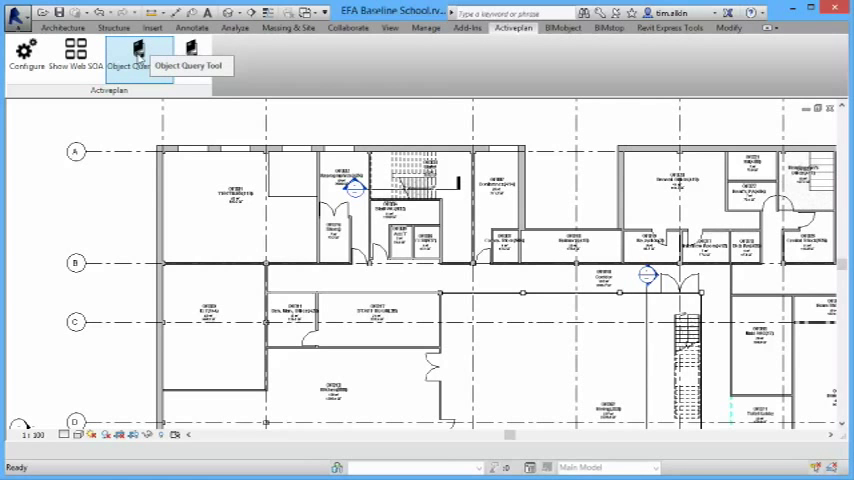
{"action": "left_click", "coordinate": [130, 55]}
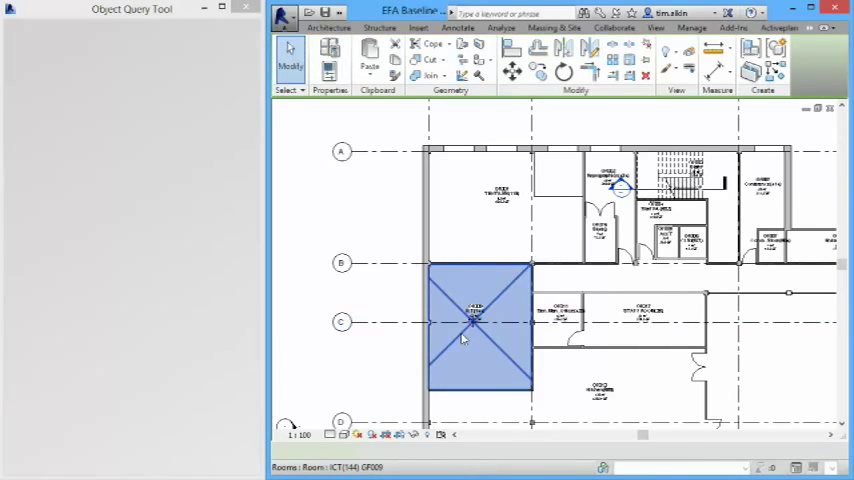
{"action": "left_click", "coordinate": [475, 325]}
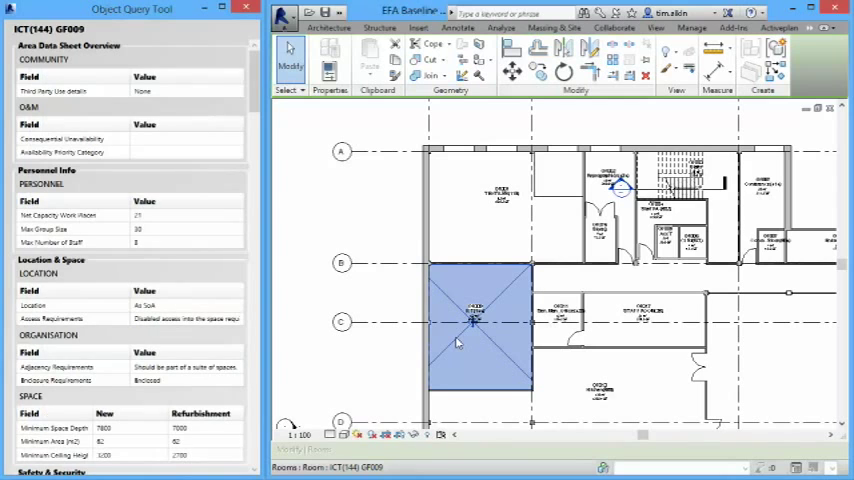
{"action": "mouse_move", "coordinate": [455, 340]}
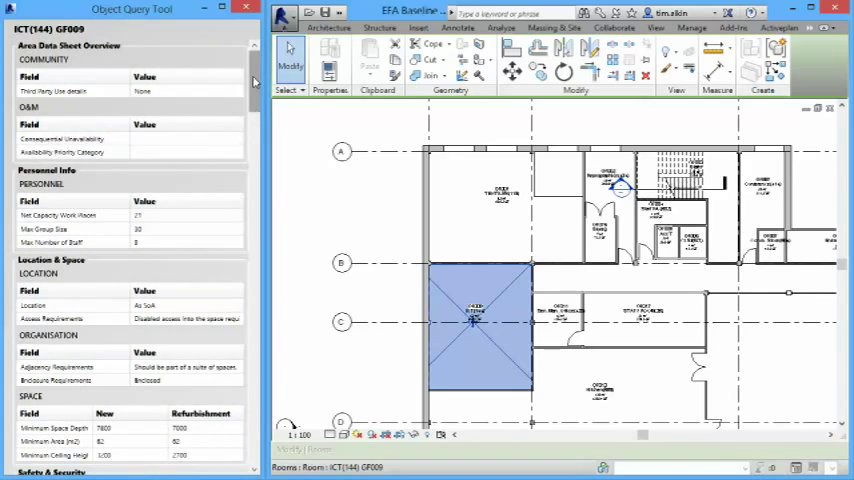
Scroll the query panel and load data for room Large Music(309) GF042.
{"action": "scroll", "scroll_direction": "down", "scroll_amount": 3}
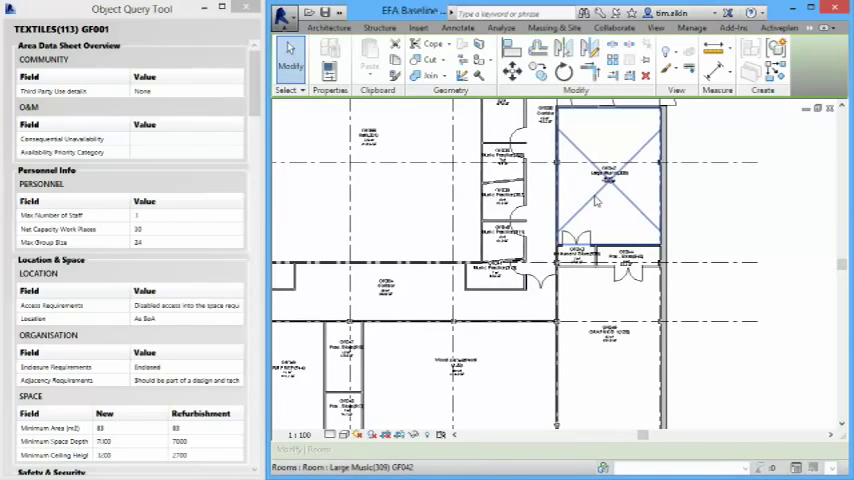
{"action": "left_click", "coordinate": [607, 188]}
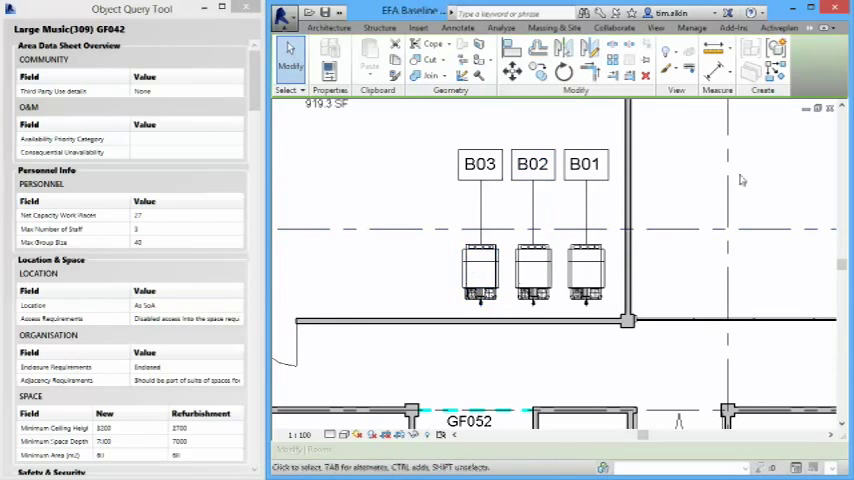
Load boiler B03's maintenance schedule, then review its gas boiler attributes.
{"action": "left_click", "coordinate": [479, 275]}
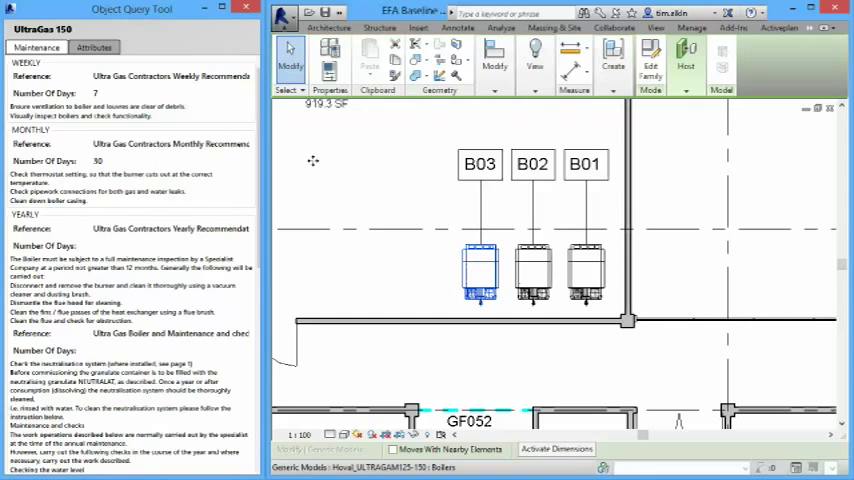
{"action": "mouse_move", "coordinate": [526, 263]}
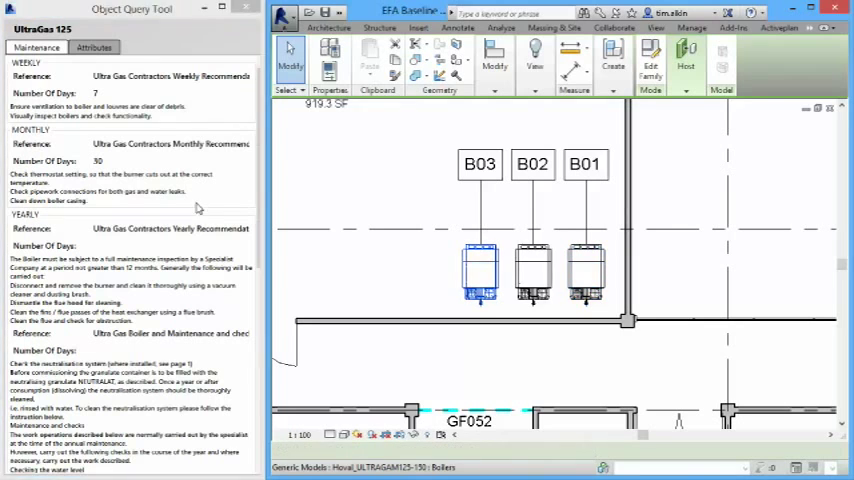
{"action": "left_click", "coordinate": [93, 47]}
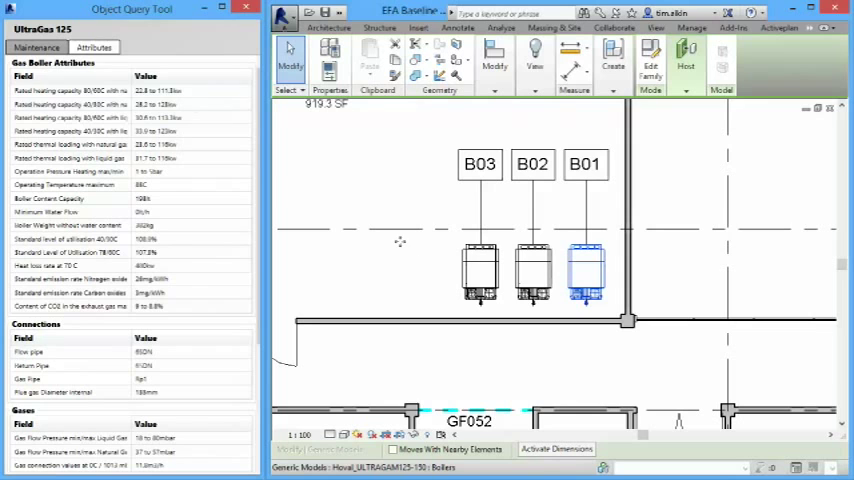
{"action": "mouse_move", "coordinate": [343, 224]}
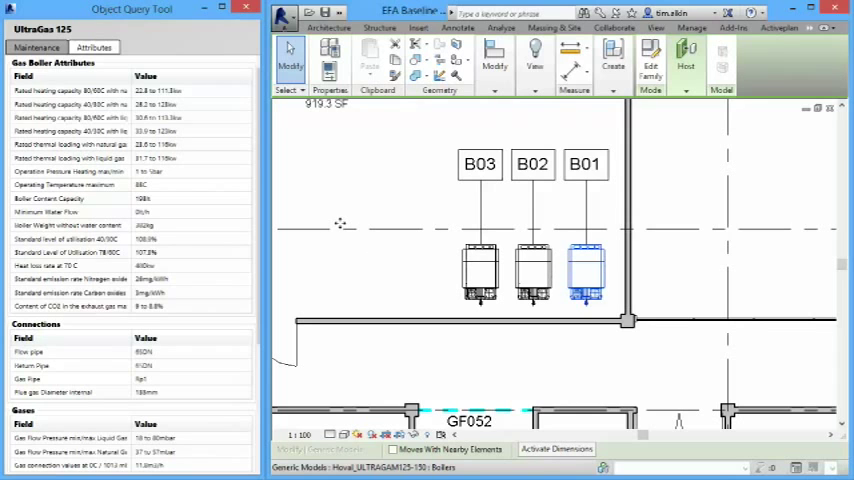
{"action": "mouse_move", "coordinate": [461, 263]}
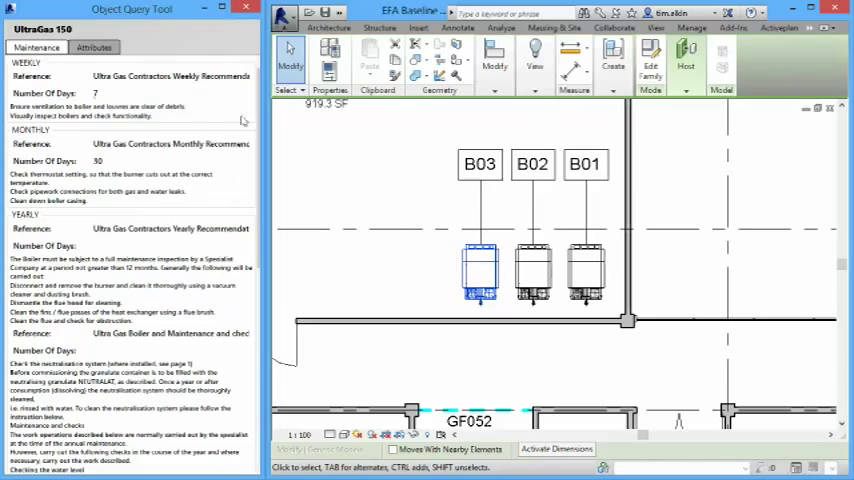
{"action": "scroll", "scroll_direction": "down", "scroll_amount": 3}
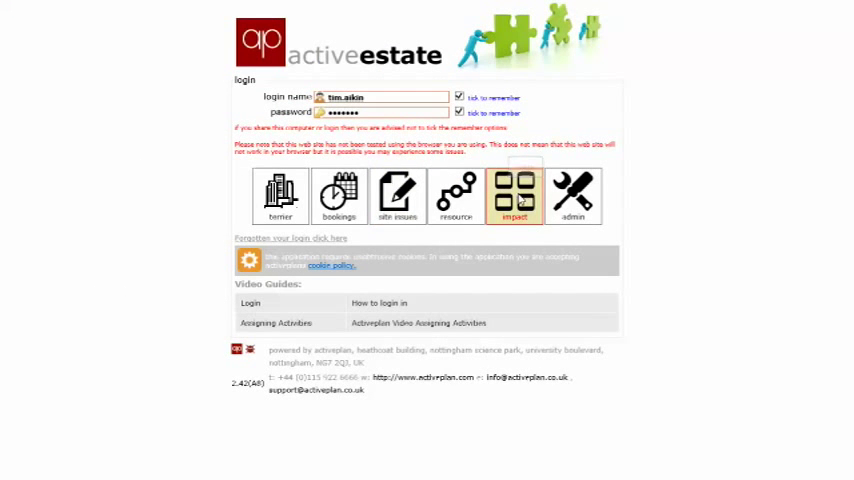
In Impact, open Project Brief management and select EFA - Example Secondary School SoA.
{"action": "left_click", "coordinate": [515, 193]}
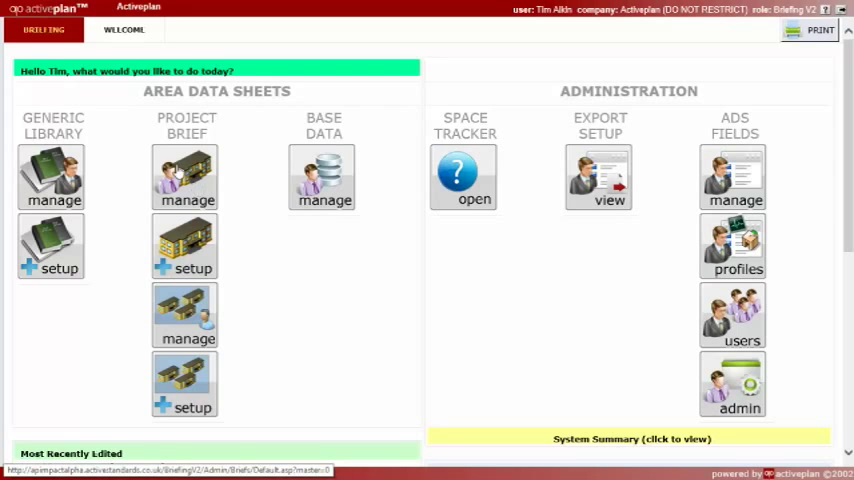
{"action": "mouse_move", "coordinate": [184, 180]}
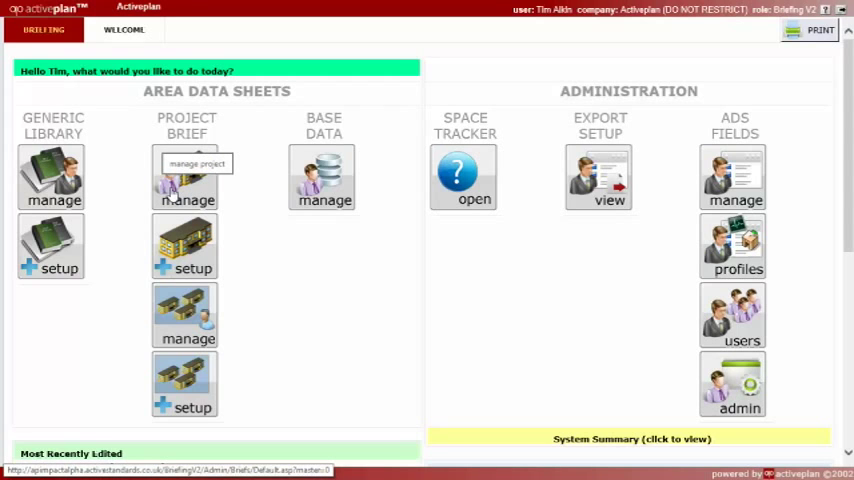
{"action": "left_click", "coordinate": [185, 177]}
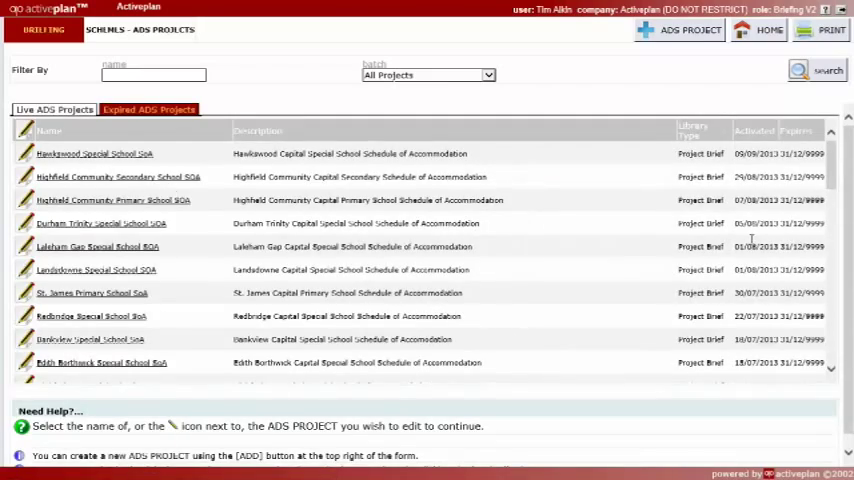
{"action": "scroll", "scroll_direction": "down", "scroll_amount": 3}
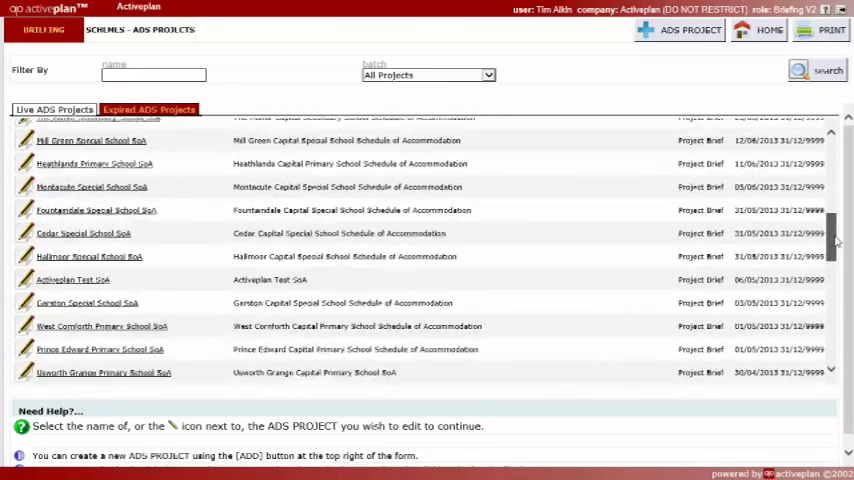
{"action": "scroll", "scroll_direction": "down", "scroll_amount": 3}
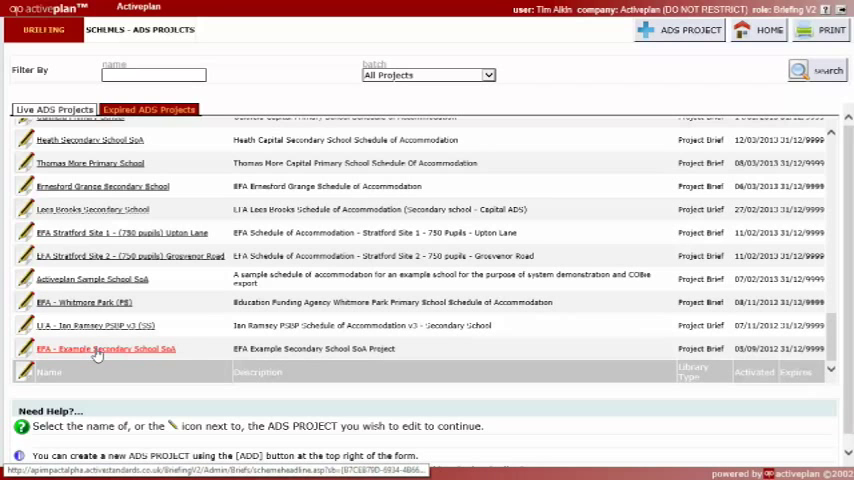
{"action": "left_click", "coordinate": [105, 348]}
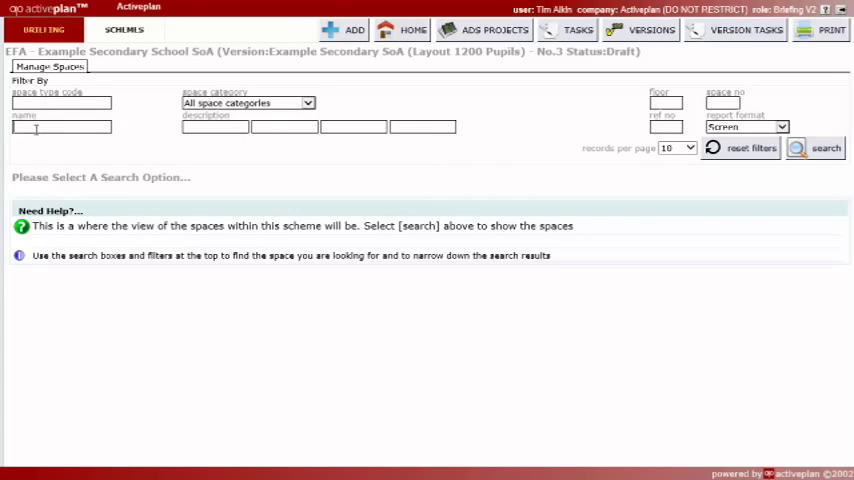
Filter rooms by 'music' and submit Large Music's Max Group Size of 35.
{"action": "type", "text": "music"}
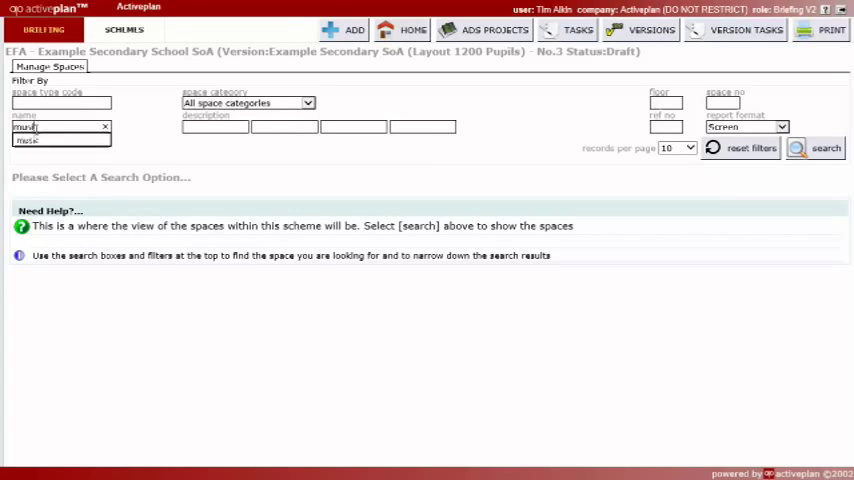
{"action": "left_click", "coordinate": [826, 149]}
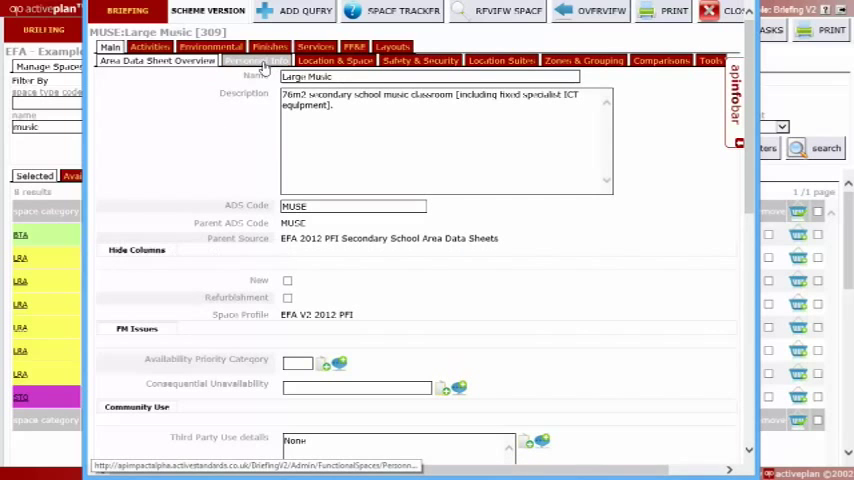
{"action": "left_click", "coordinate": [246, 62]}
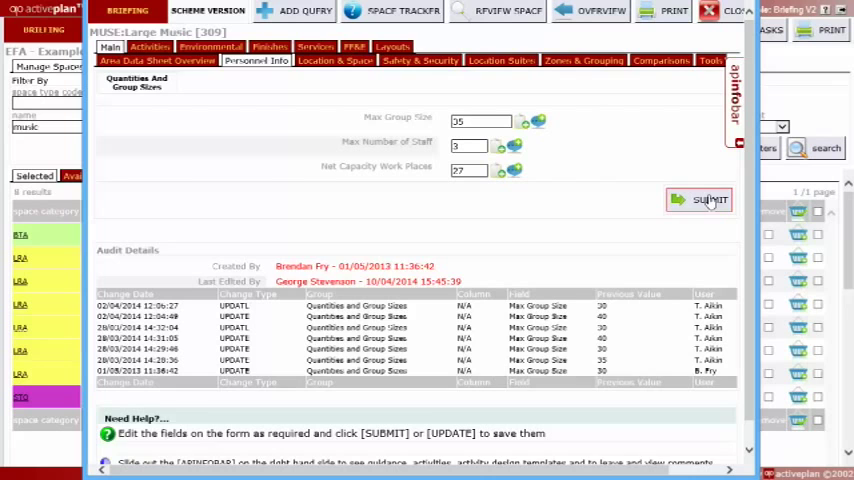
{"action": "left_click", "coordinate": [707, 200]}
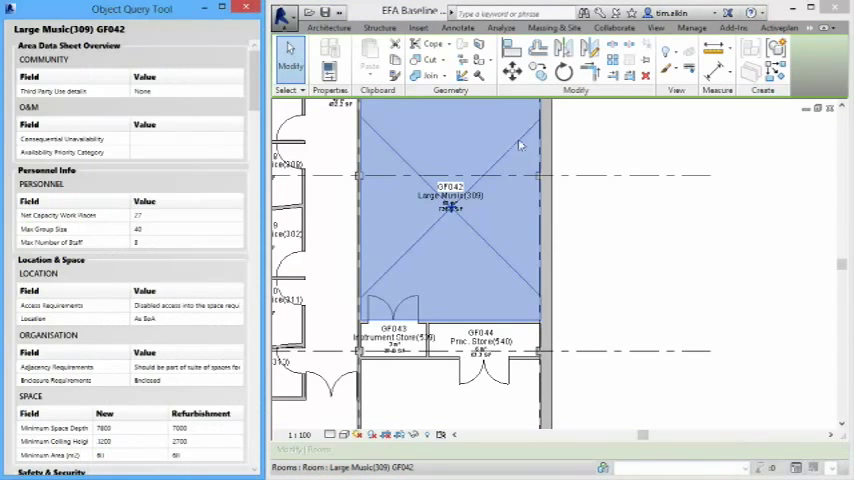
{"action": "mouse_move", "coordinate": [358, 198]}
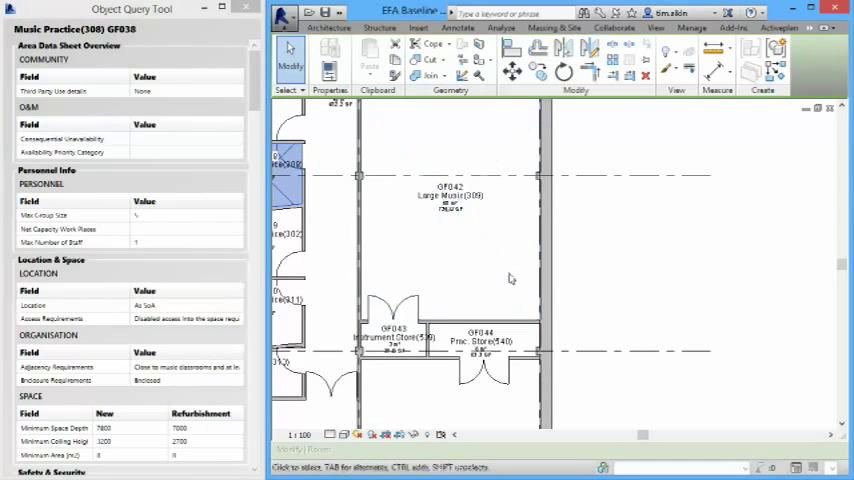
Select room GF042 Large Music (309) and read its group size of 35 in the Object Query Tool.
{"action": "left_click", "coordinate": [447, 195]}
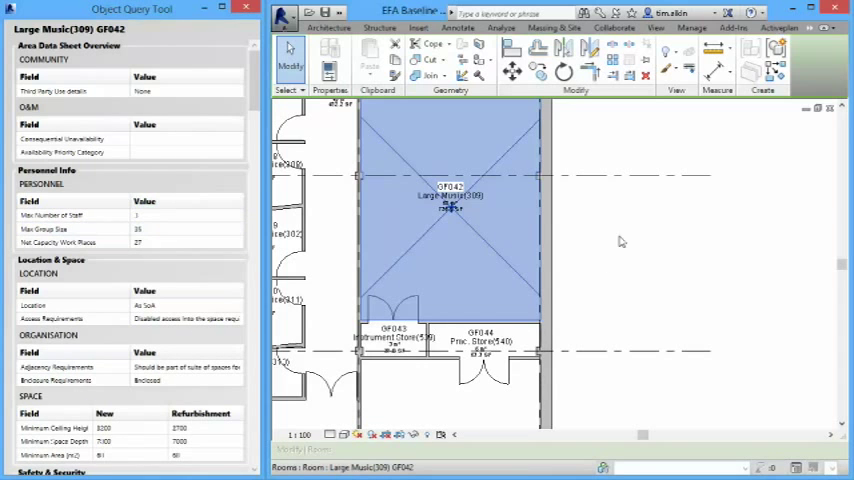
{"action": "mouse_move", "coordinate": [601, 229]}
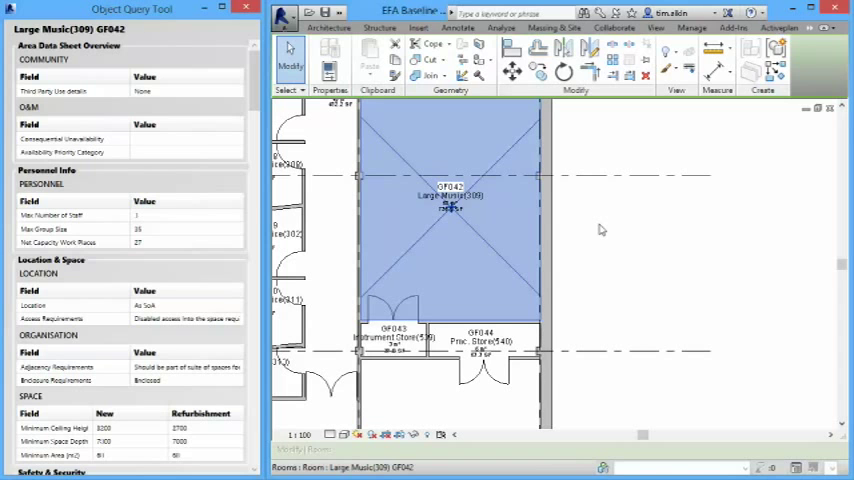
{"action": "mouse_move", "coordinate": [668, 250]}
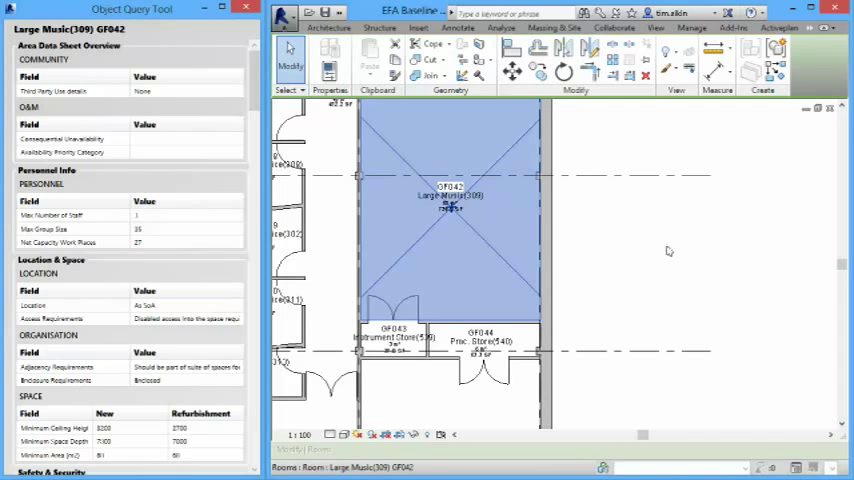
{"action": "left_click", "coordinate": [769, 29]}
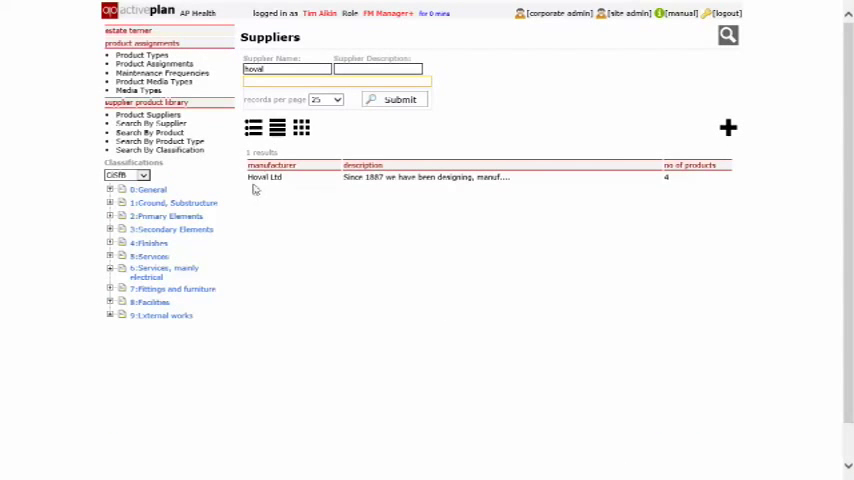
Open Hoval Ltd's UltraGas 150 product and browse its Attributes list.
{"action": "left_click", "coordinate": [264, 177]}
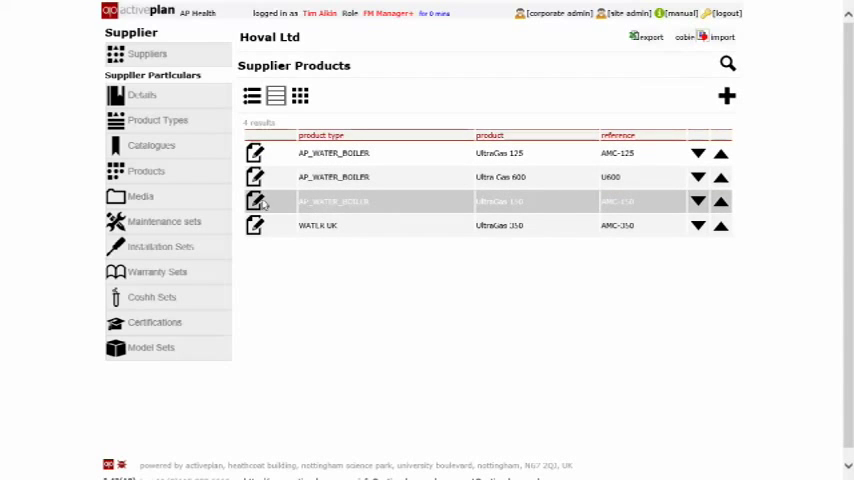
{"action": "left_click", "coordinate": [255, 201]}
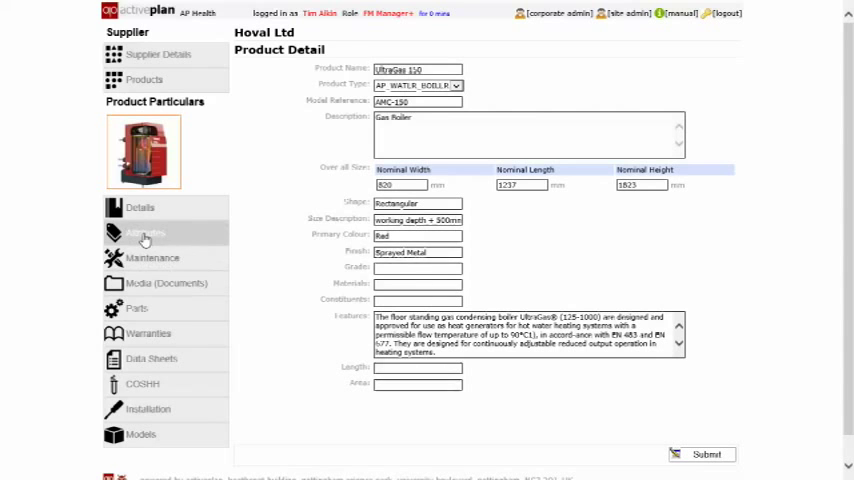
{"action": "left_click", "coordinate": [145, 232]}
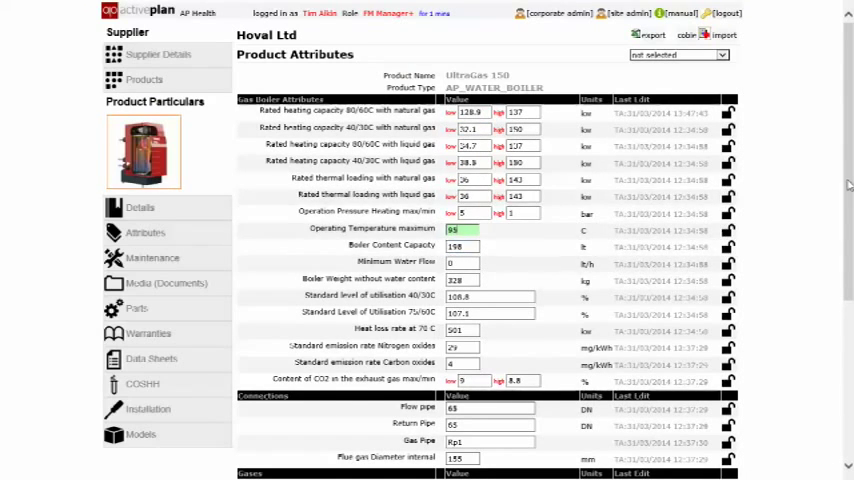
{"action": "scroll", "scroll_direction": "down", "scroll_amount": 3}
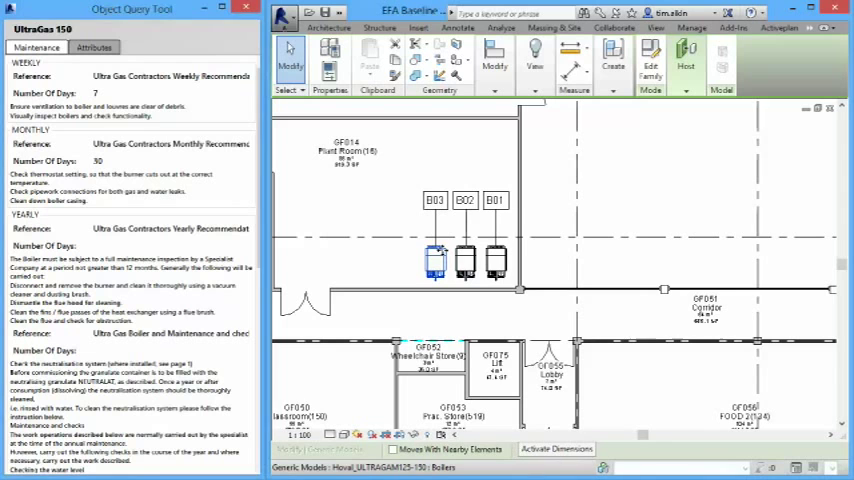
Set UltraGas 150's maximum operating temperature to 85, then reselect boiler B03 in Revit.
{"action": "left_click", "coordinate": [98, 46]}
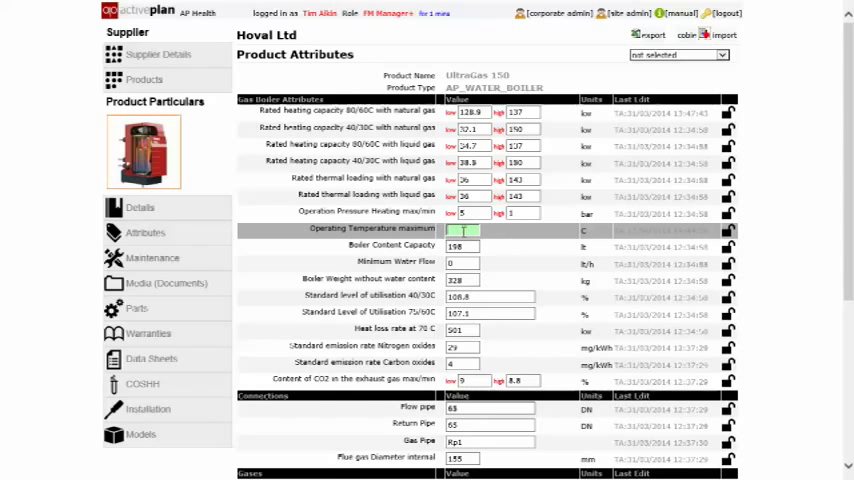
{"action": "type", "text": "85"}
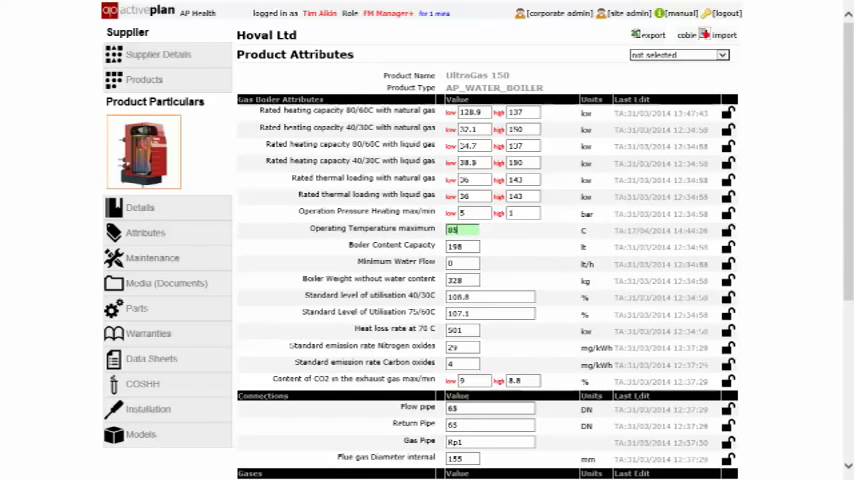
{"action": "scroll", "scroll_direction": "down", "scroll_amount": 3}
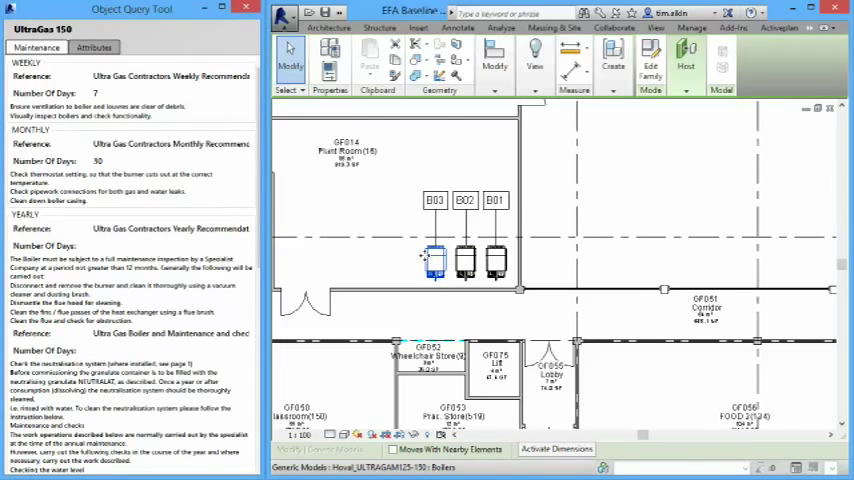
{"action": "left_click", "coordinate": [98, 46]}
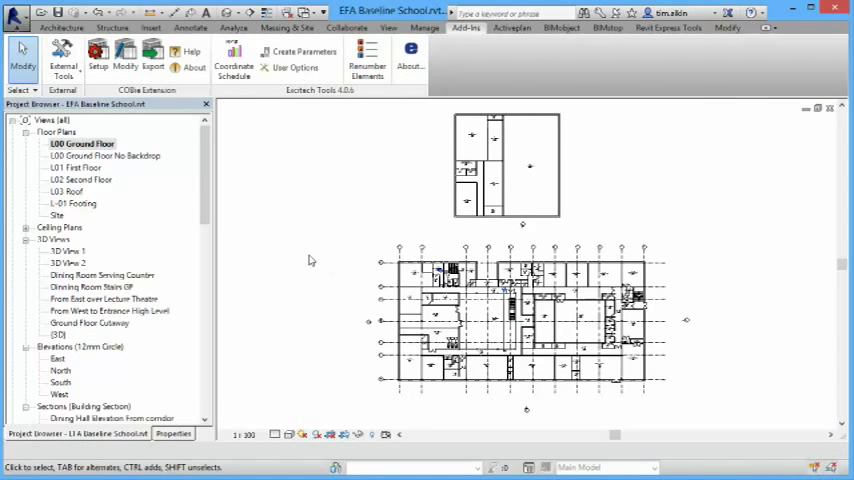
{"action": "mouse_move", "coordinate": [308, 259]}
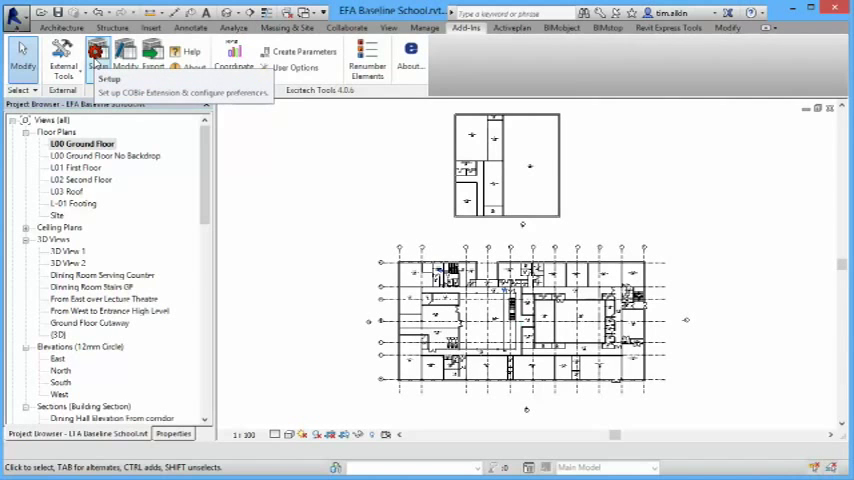
{"action": "left_click", "coordinate": [100, 55]}
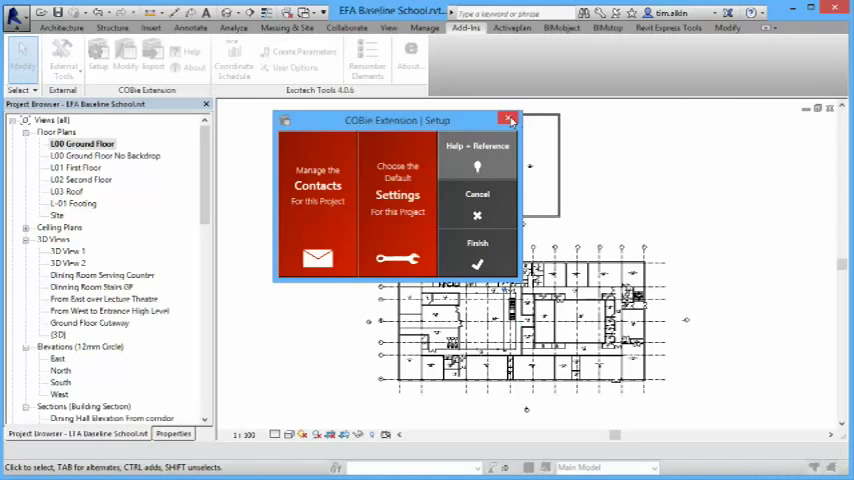
{"action": "left_click", "coordinate": [509, 118]}
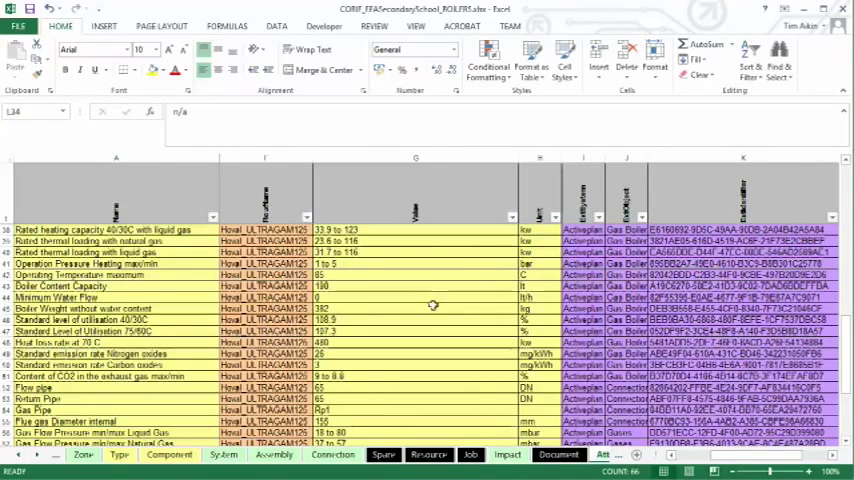
Scroll the COBie Attribute sheet to the Hoval UltraGas boiler rows.
{"action": "scroll", "scroll_direction": "down", "scroll_amount": 3}
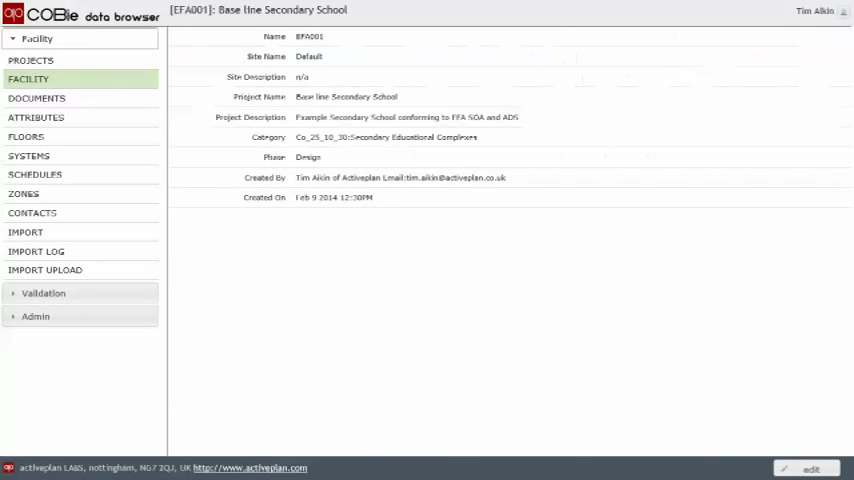
{"action": "mouse_move", "coordinate": [30, 156]}
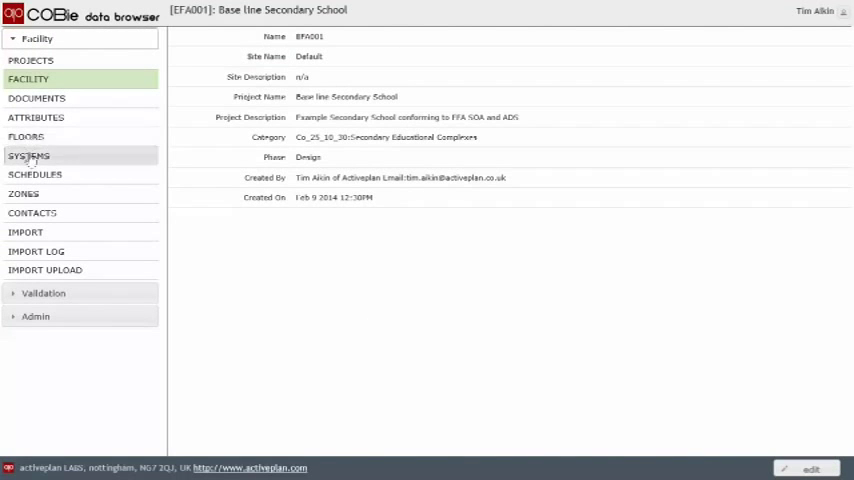
Open the Gas Fired Boilers schedule and pick boiler B01 on the GF floor plan.
{"action": "left_click", "coordinate": [34, 174]}
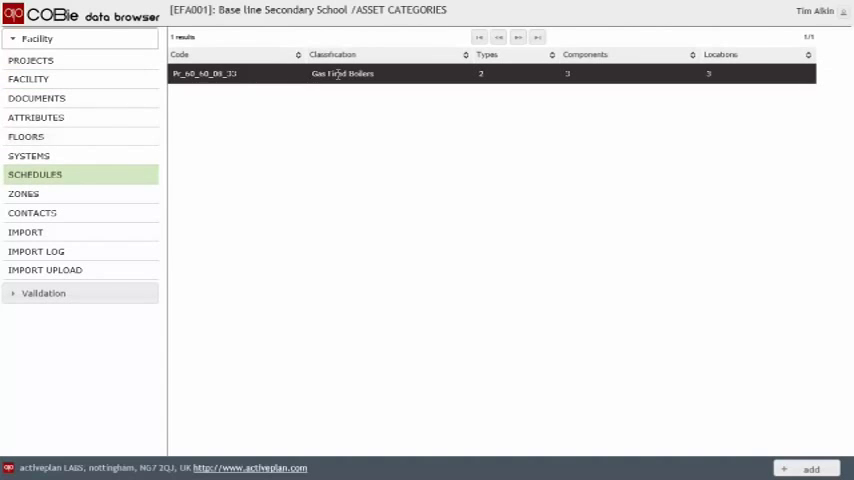
{"action": "double_click", "coordinate": [340, 72]}
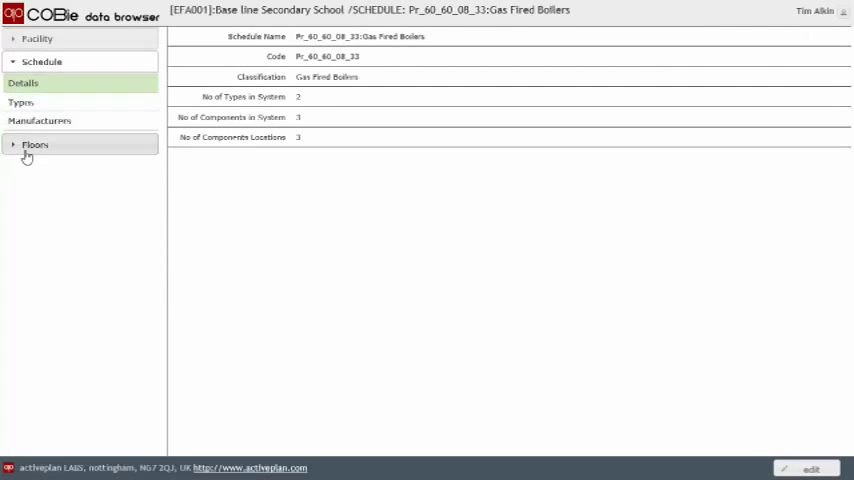
{"action": "left_click", "coordinate": [36, 144]}
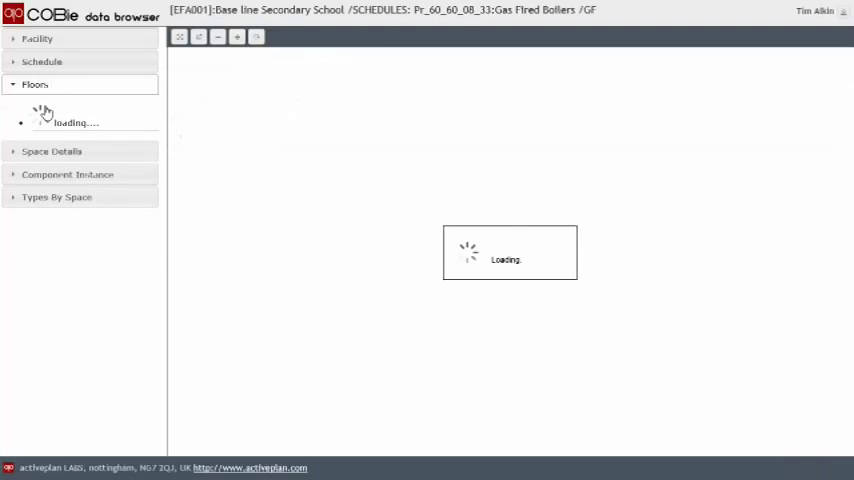
{"action": "left_click", "coordinate": [40, 105]}
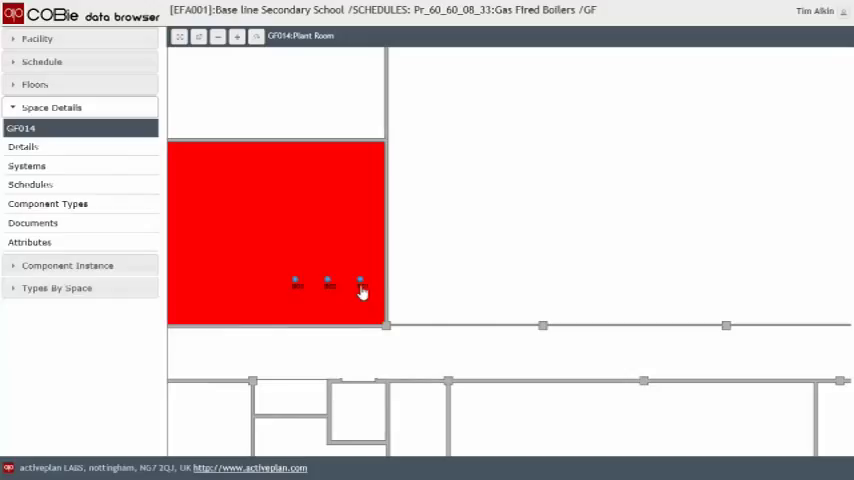
{"action": "left_click", "coordinate": [360, 282]}
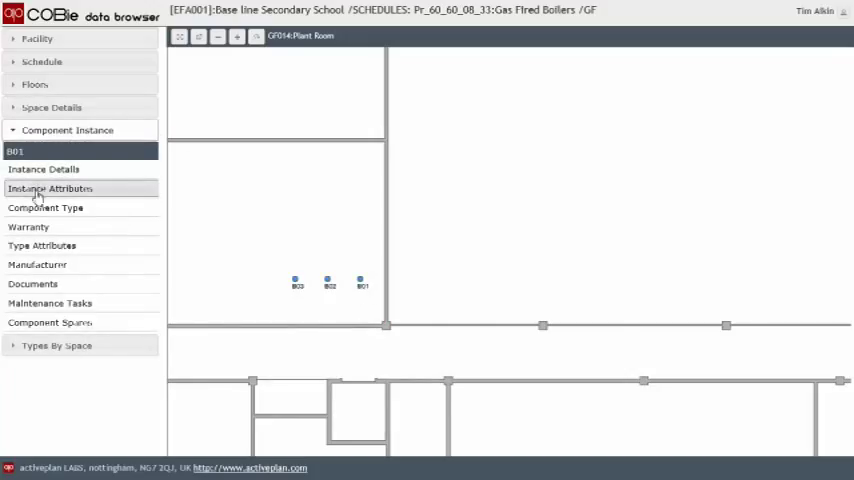
View boiler B01's instance attributes, type attributes and Hoval Ltd manufacturer details.
{"action": "left_click", "coordinate": [49, 189]}
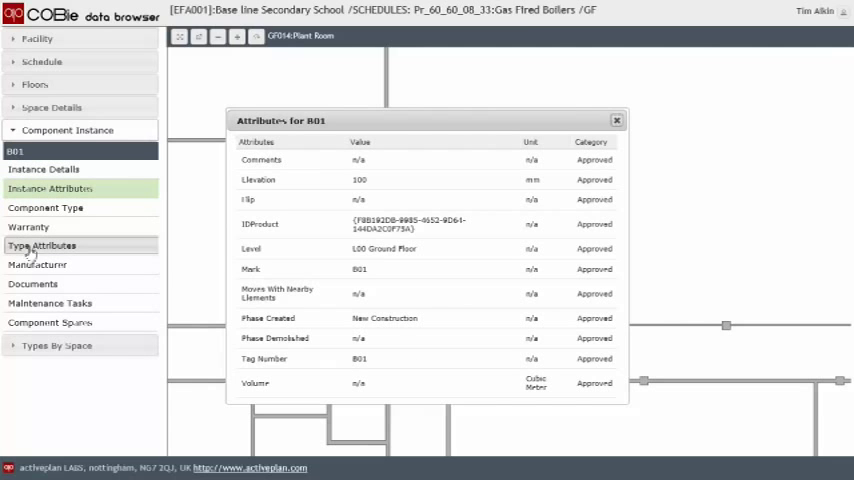
{"action": "left_click", "coordinate": [41, 245]}
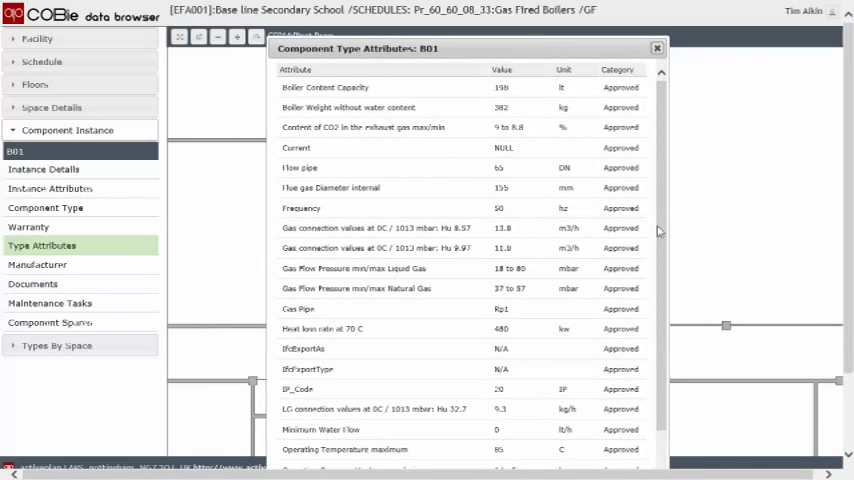
{"action": "mouse_move", "coordinate": [28, 227]}
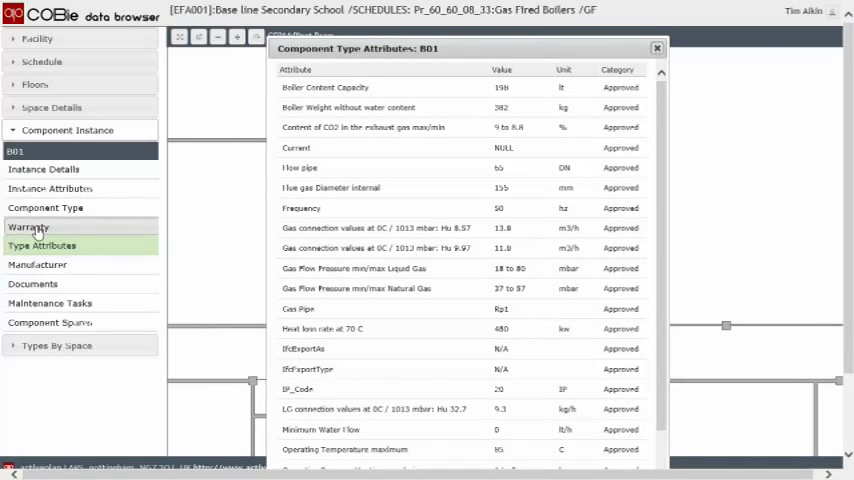
{"action": "left_click", "coordinate": [37, 264]}
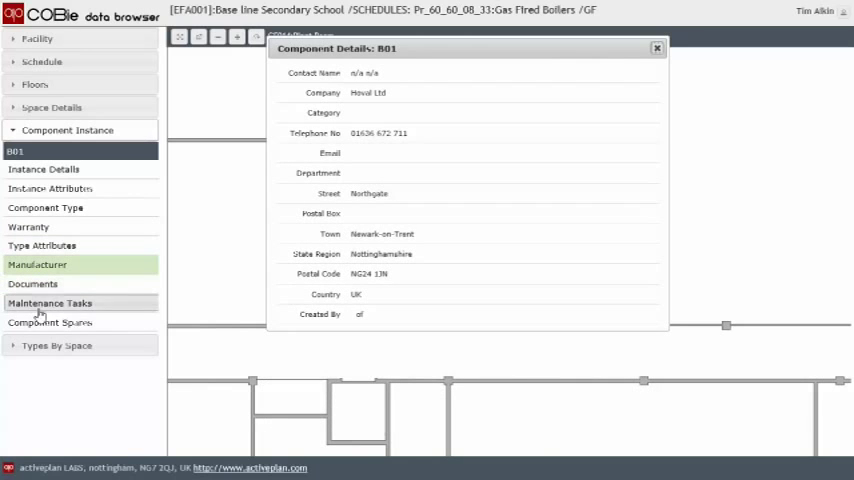
{"action": "mouse_move", "coordinate": [678, 138]}
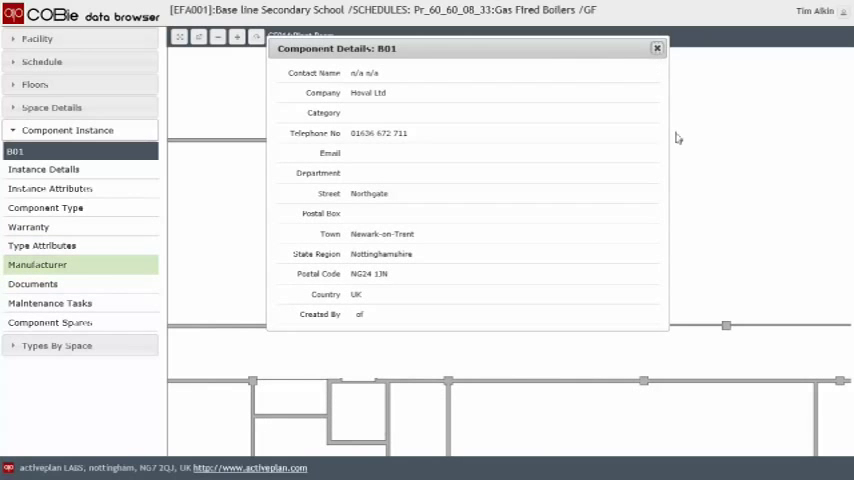
{"action": "mouse_move", "coordinate": [753, 174]}
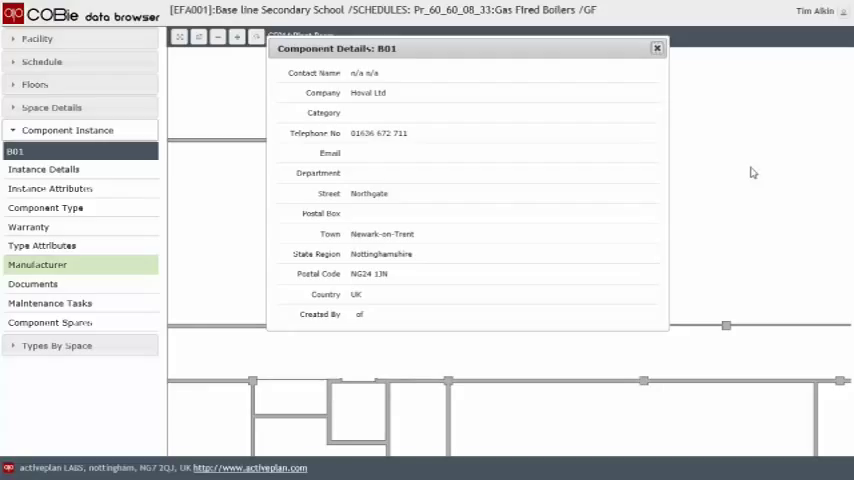